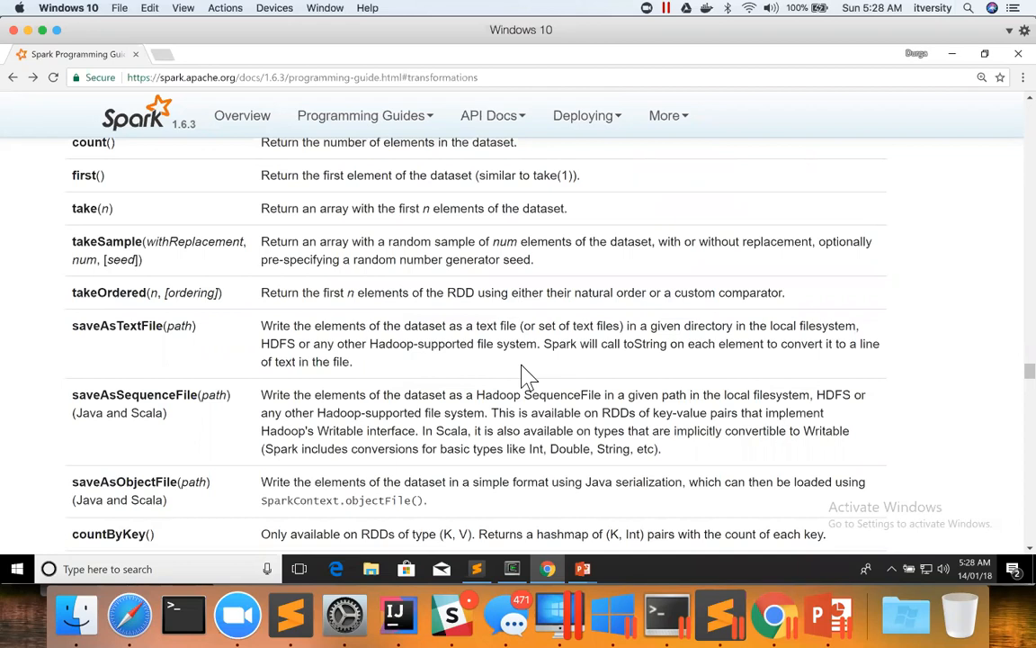
pyautogui.moveTo(556, 486)
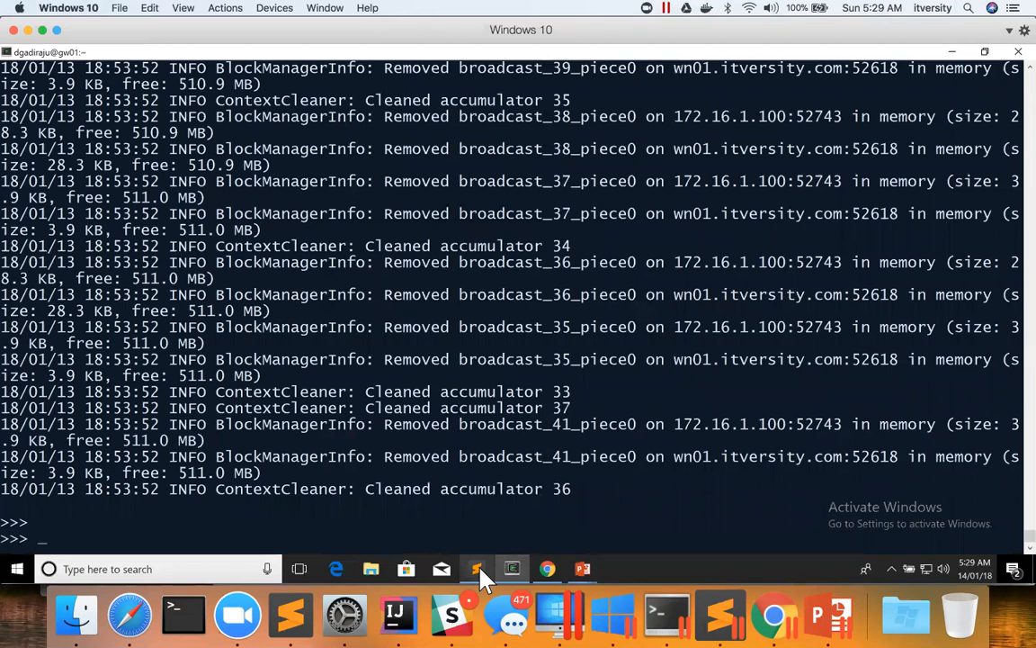
pyautogui.moveTo(513, 568)
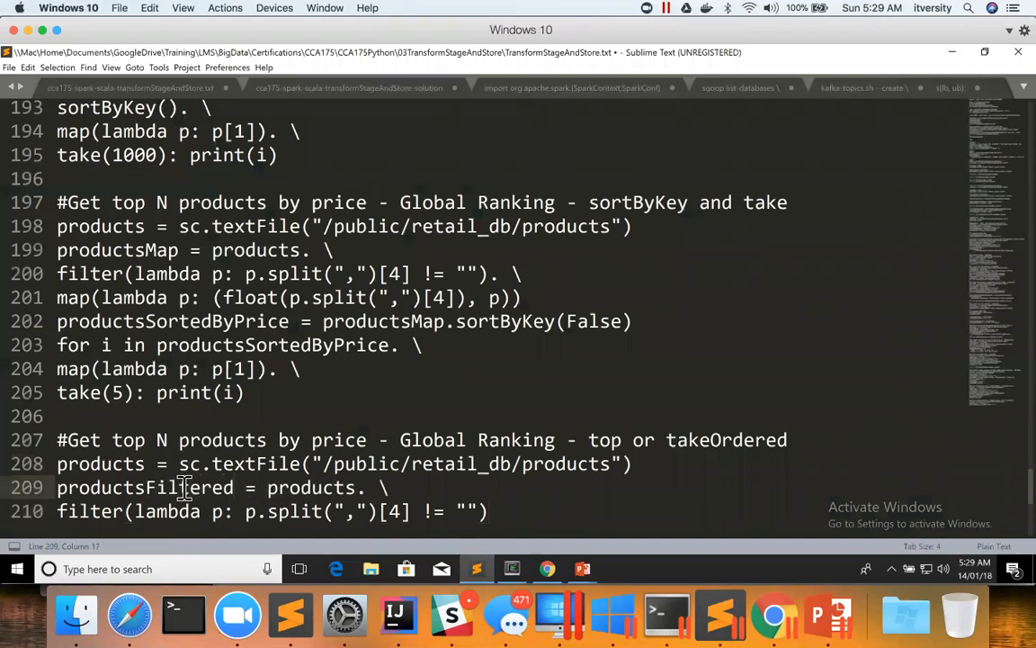
# - Add 'for i in productsFiltered.take(10): print(i)' on a new line after the filter statement
pyautogui.scroll(-3)
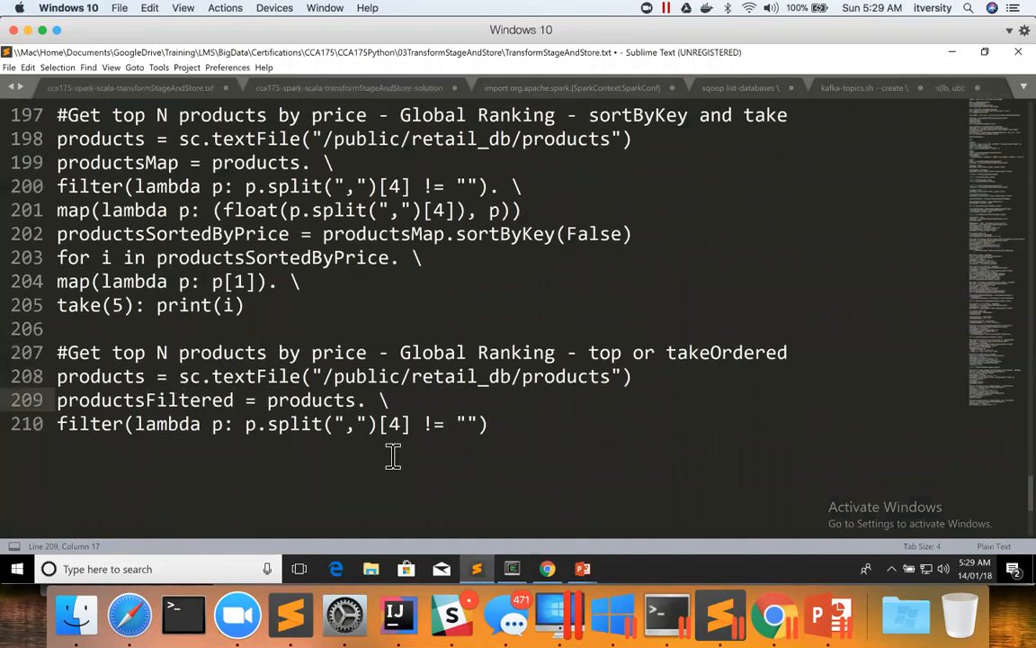
pyautogui.click(493, 424)
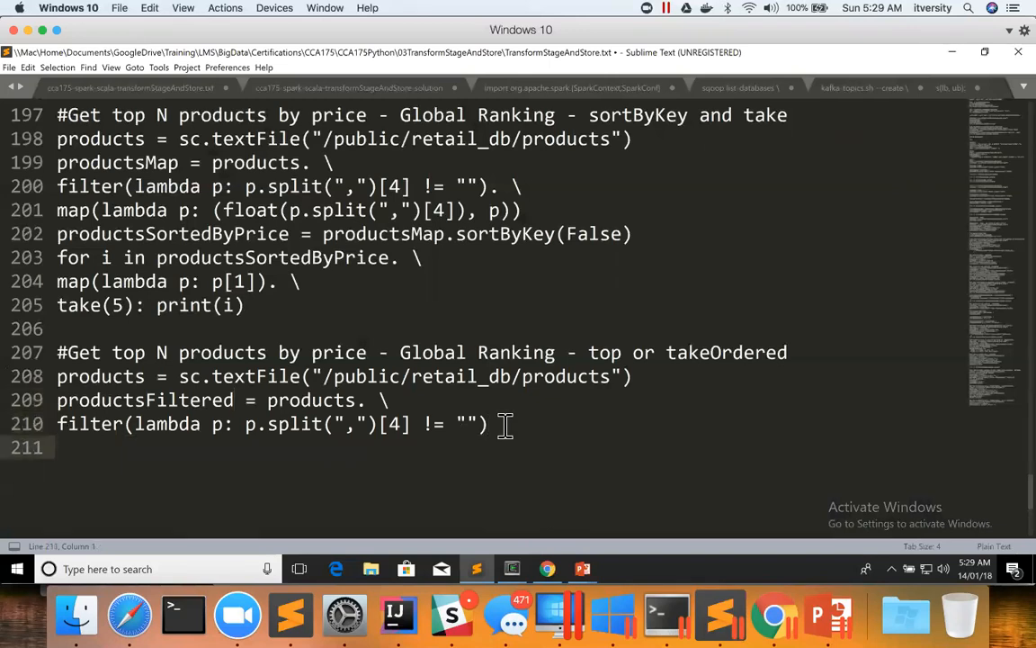
pyautogui.write('for i in')
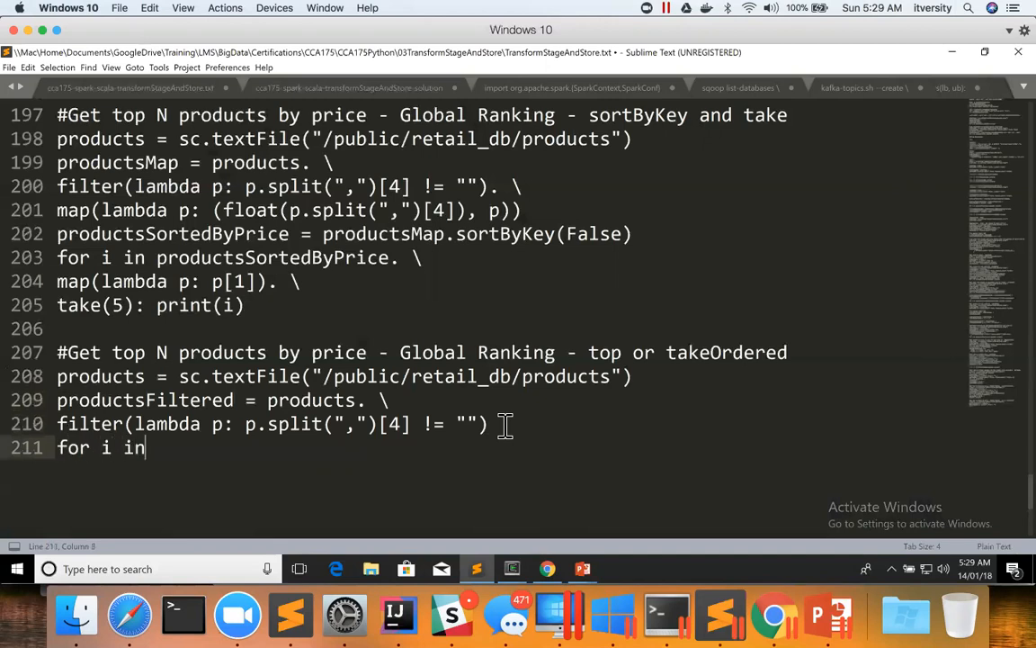
pyautogui.write('products')
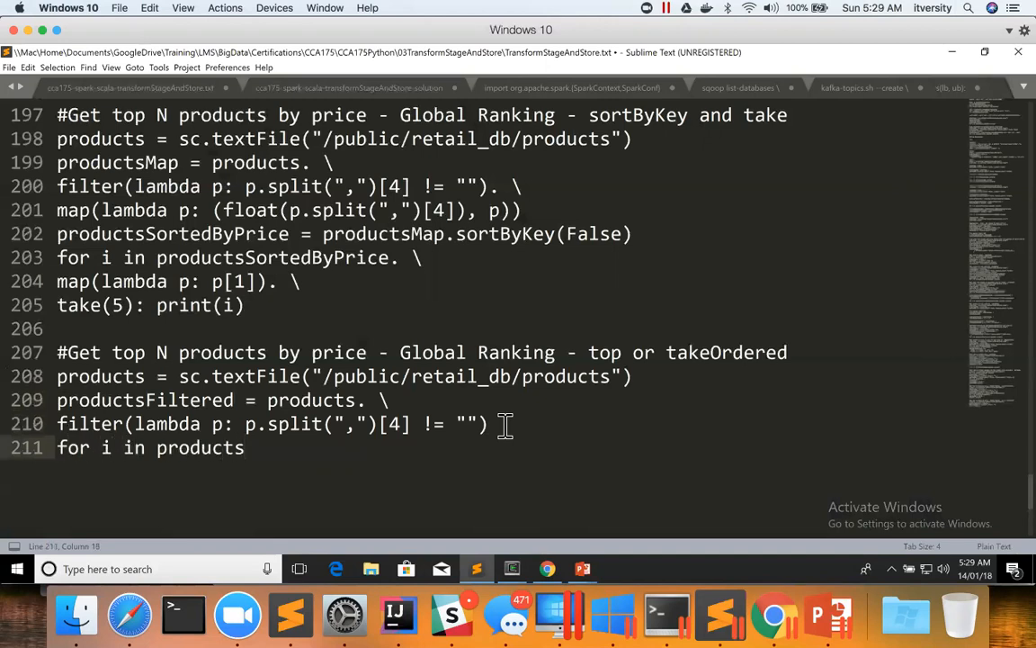
pyautogui.write('Filtered.take')
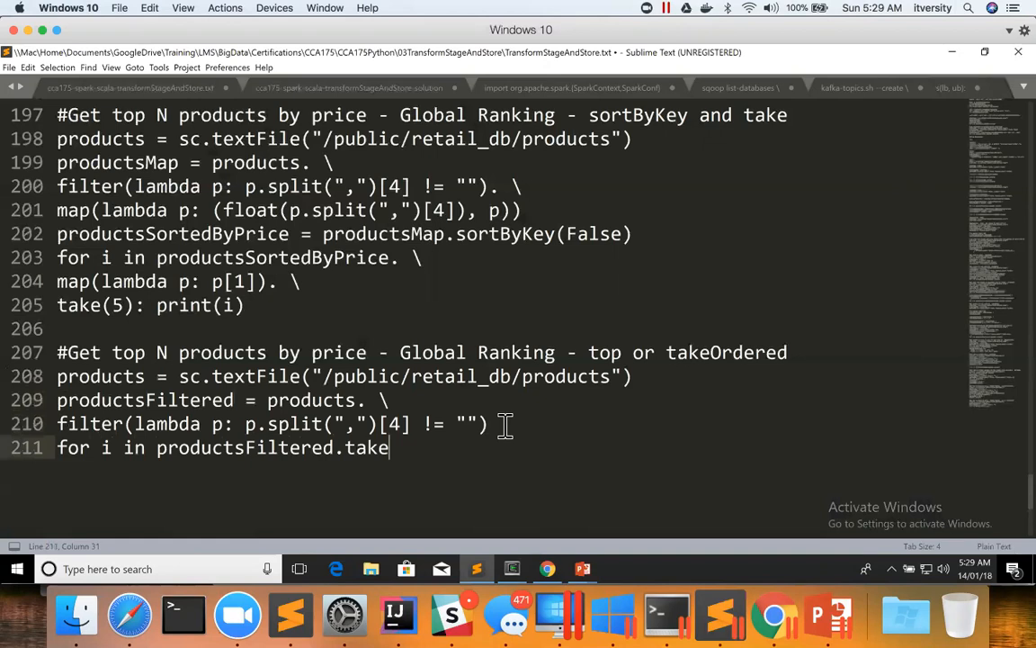
pyautogui.write('(10):')
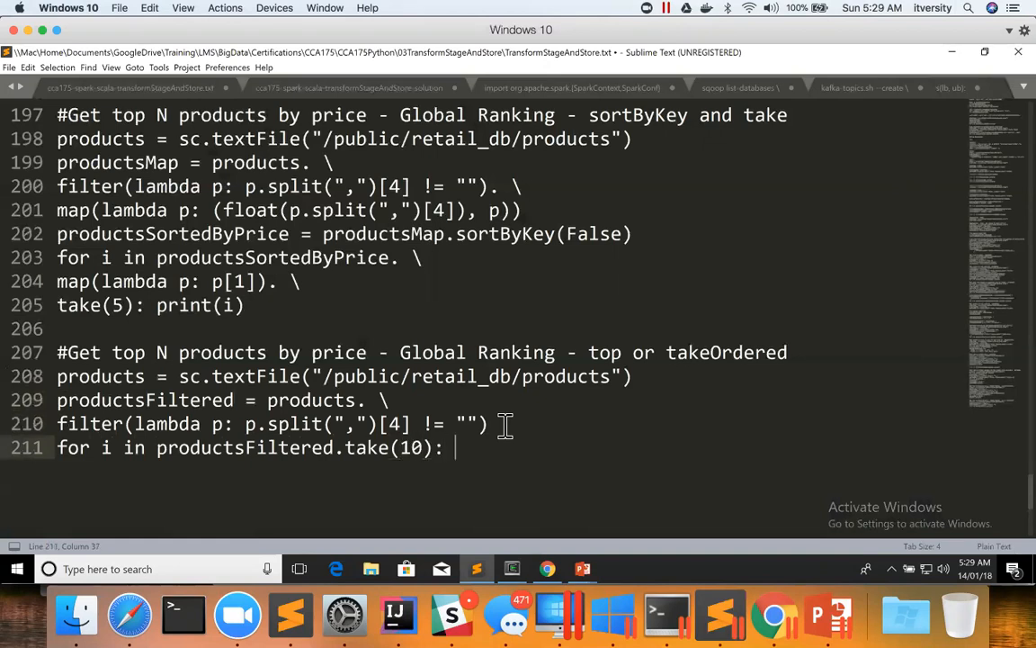
pyautogui.write('print(i)')
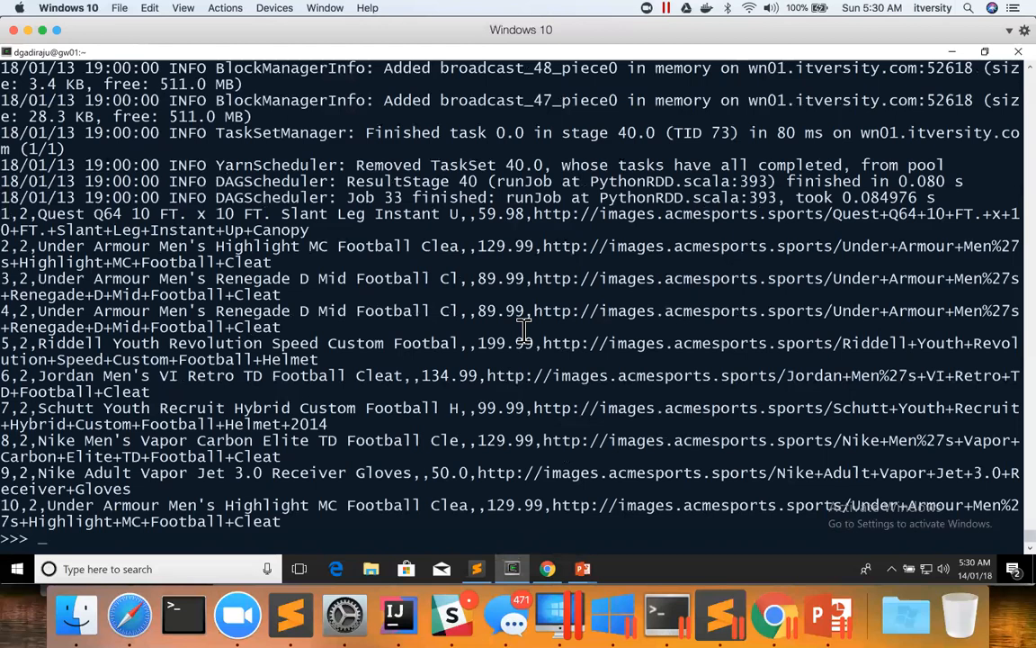
# - Sketch a map -> sortByKey -> map pipeline at the prompt, then erase it
pyautogui.write('map')
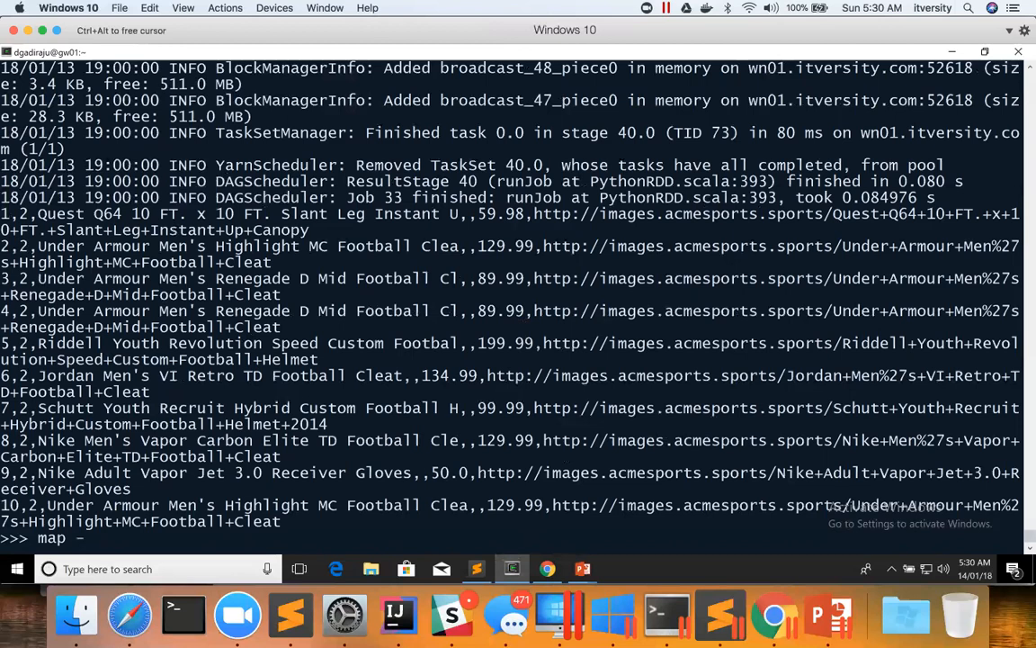
pyautogui.write('->')
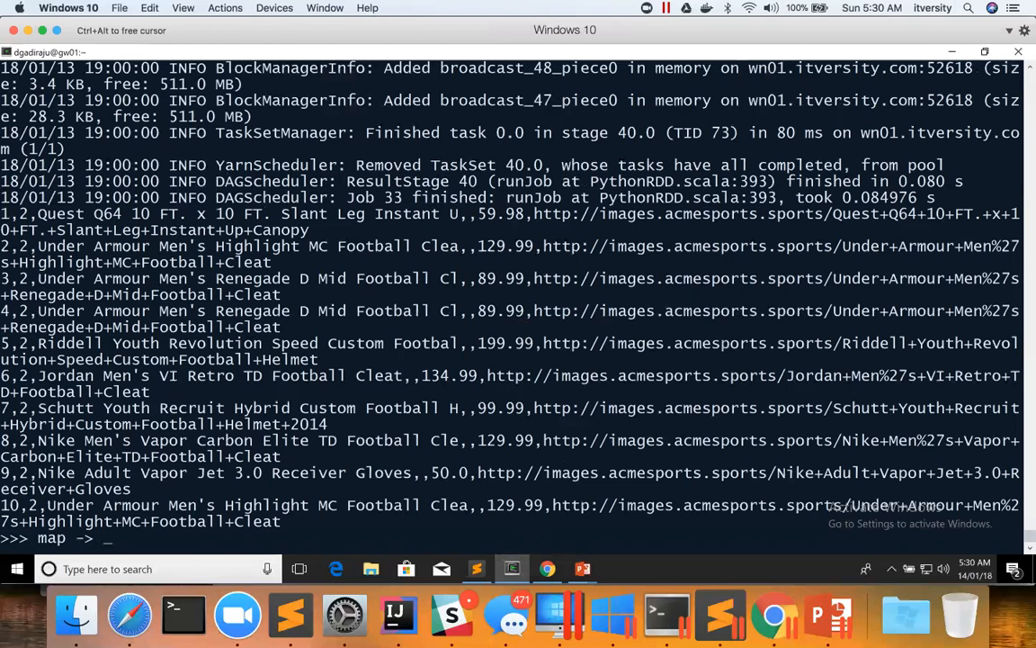
pyautogui.write('sortByKey ->')
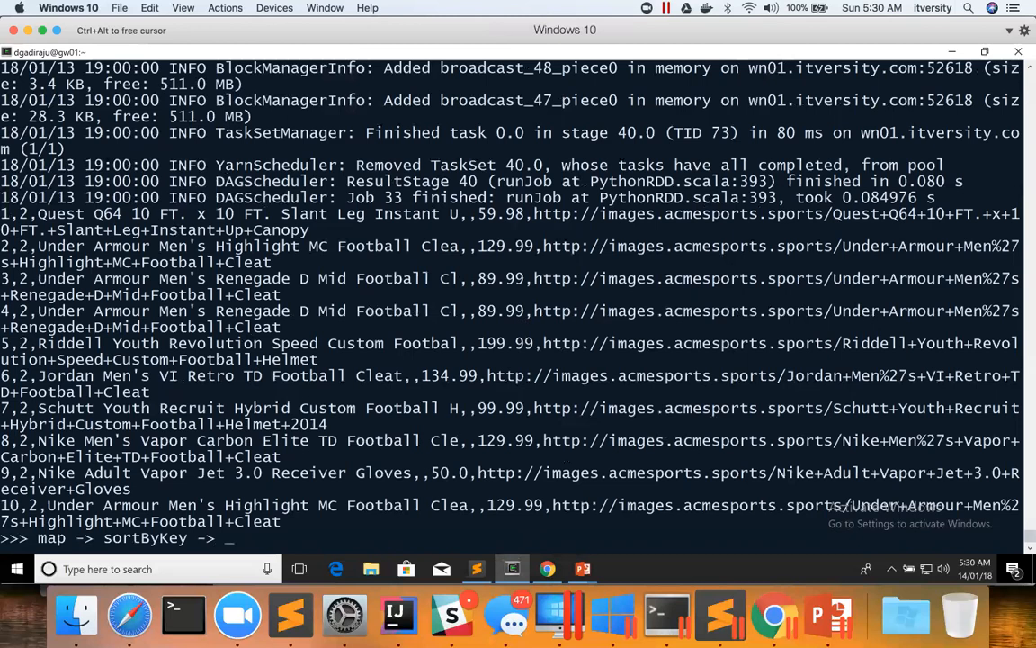
pyautogui.write('map -> take')
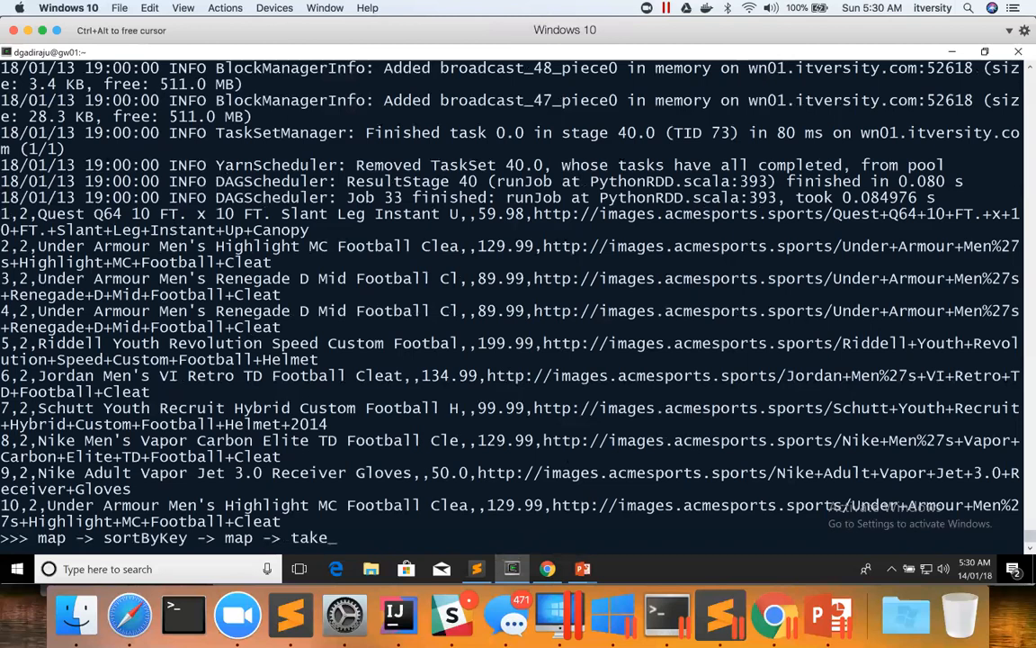
pyautogui.press('Backspace')
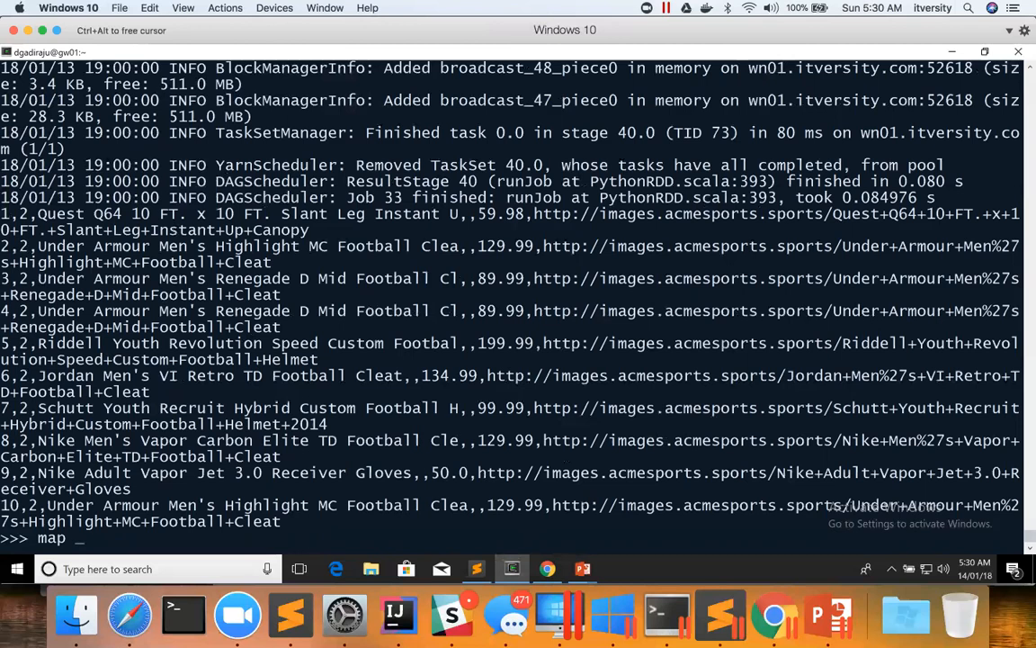
pyautogui.press('backspace')
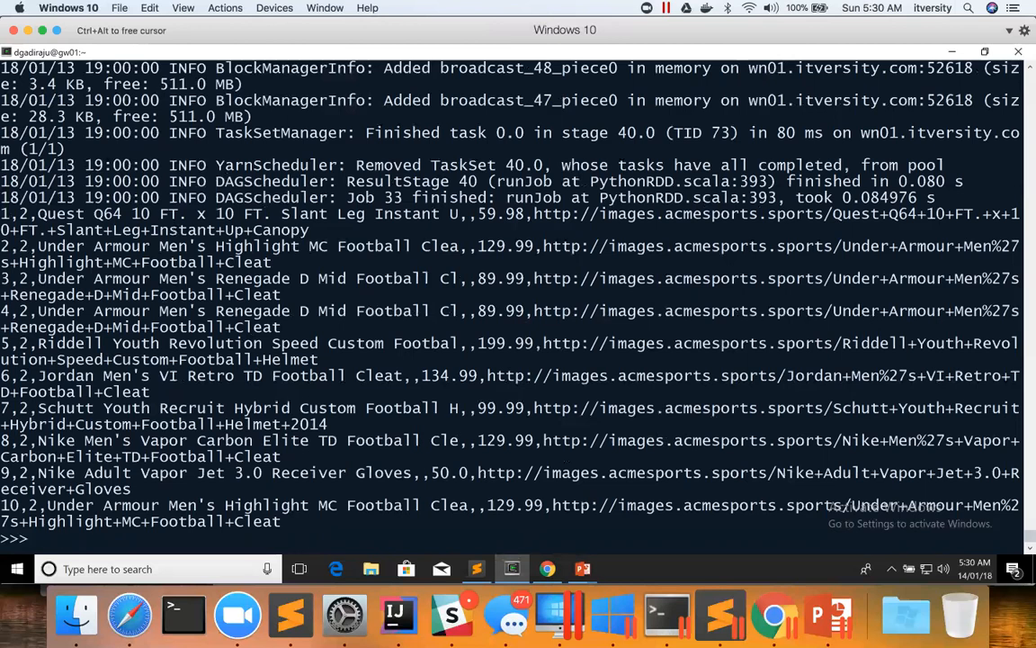
# - Run help(productsFiltered.top) and highlight its self and num parameters
pyautogui.write('help(')
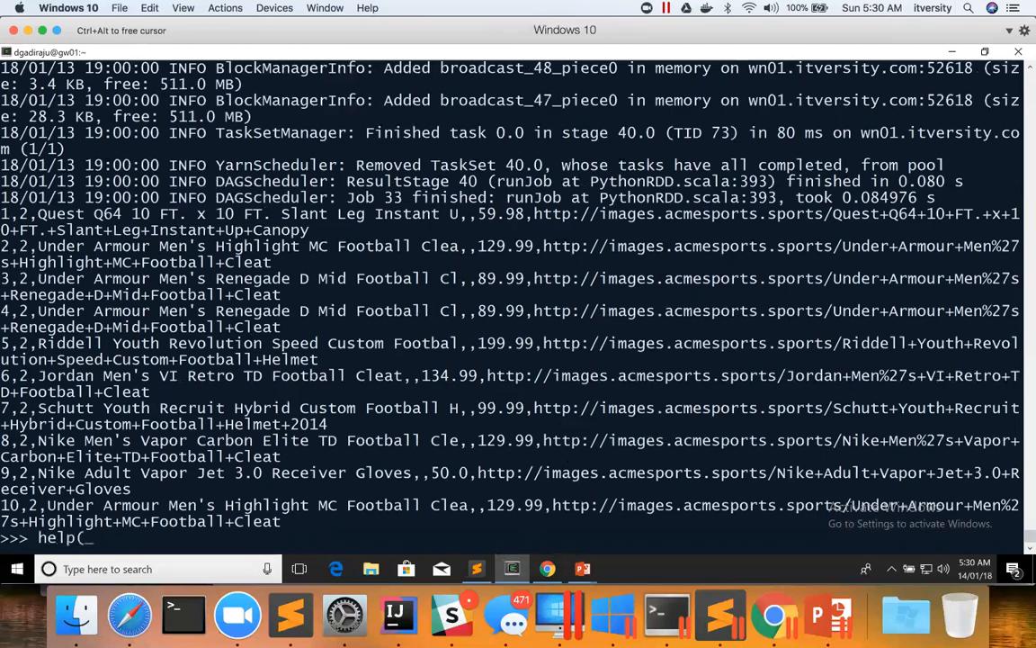
pyautogui.write('product')
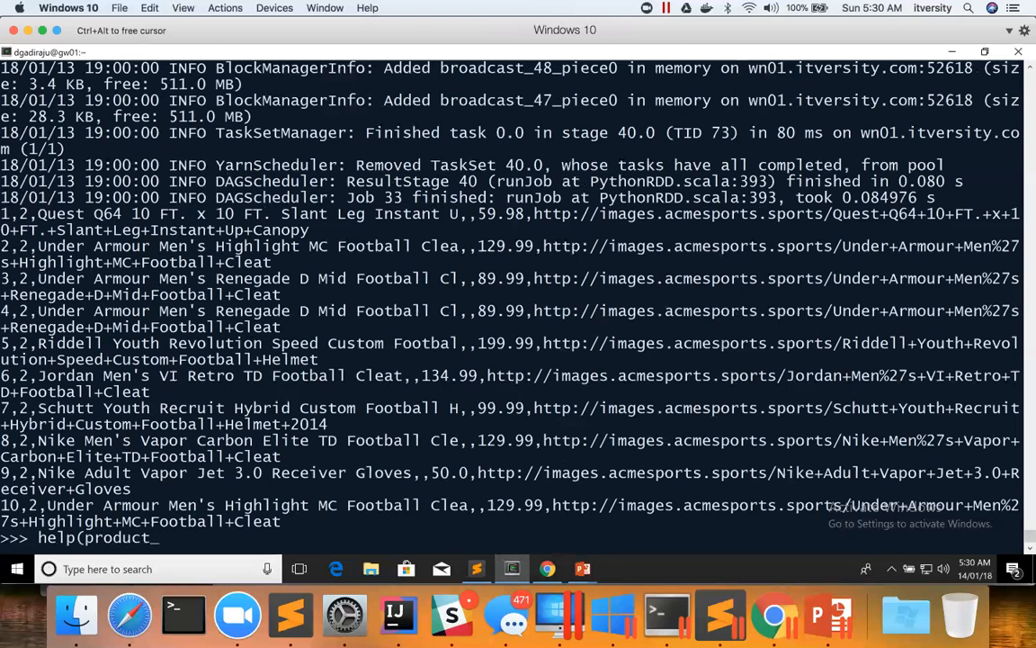
pyautogui.write('sFiltered.')
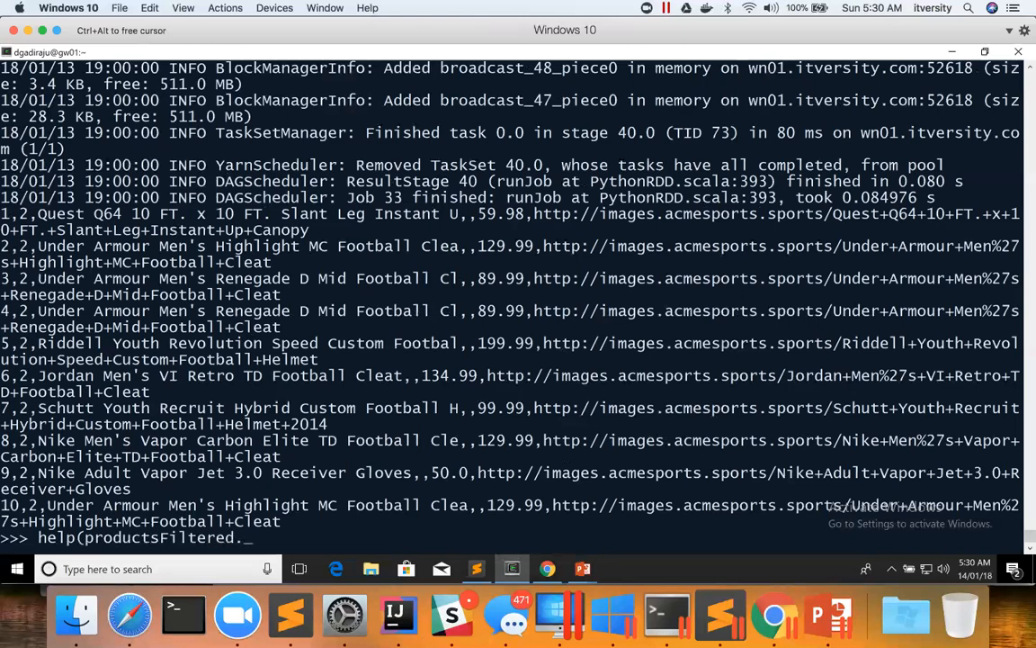
pyautogui.write('top')
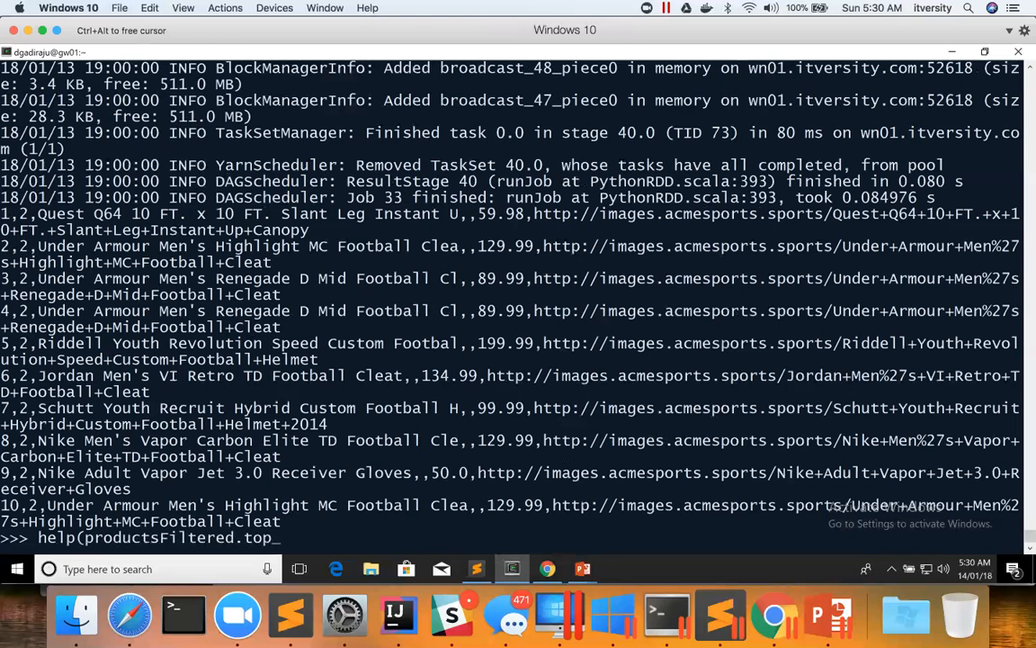
pyautogui.write(')')
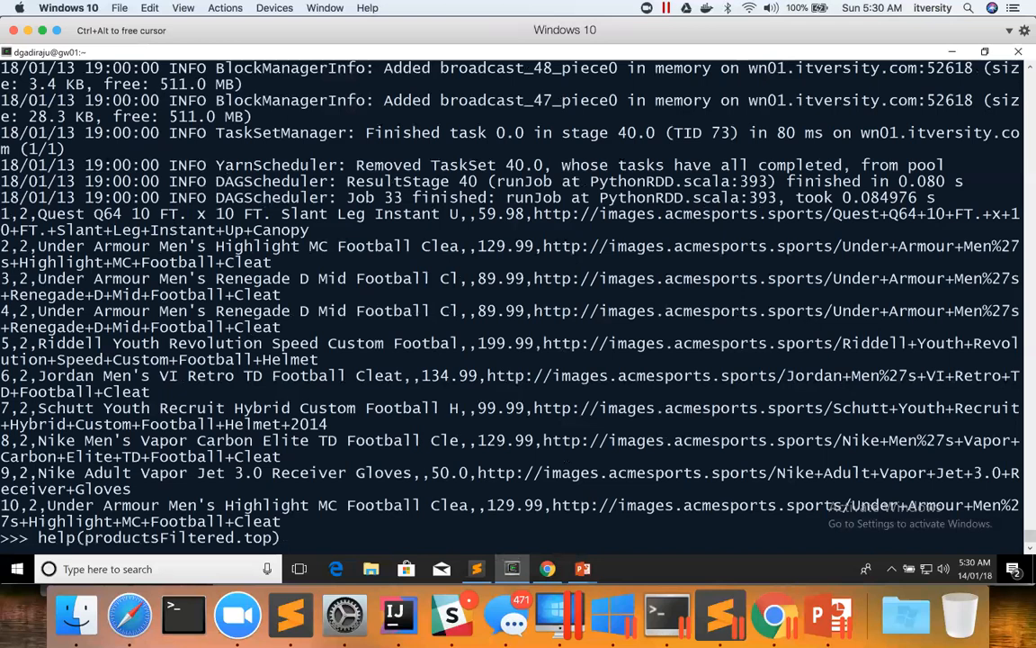
pyautogui.press('Return')
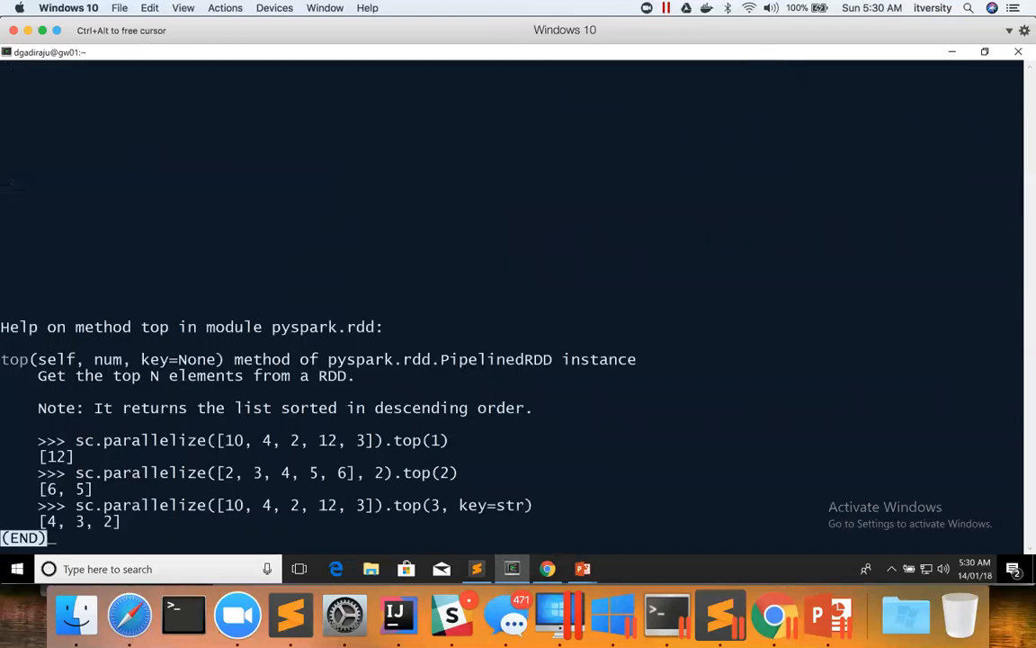
pyautogui.moveTo(96, 365)
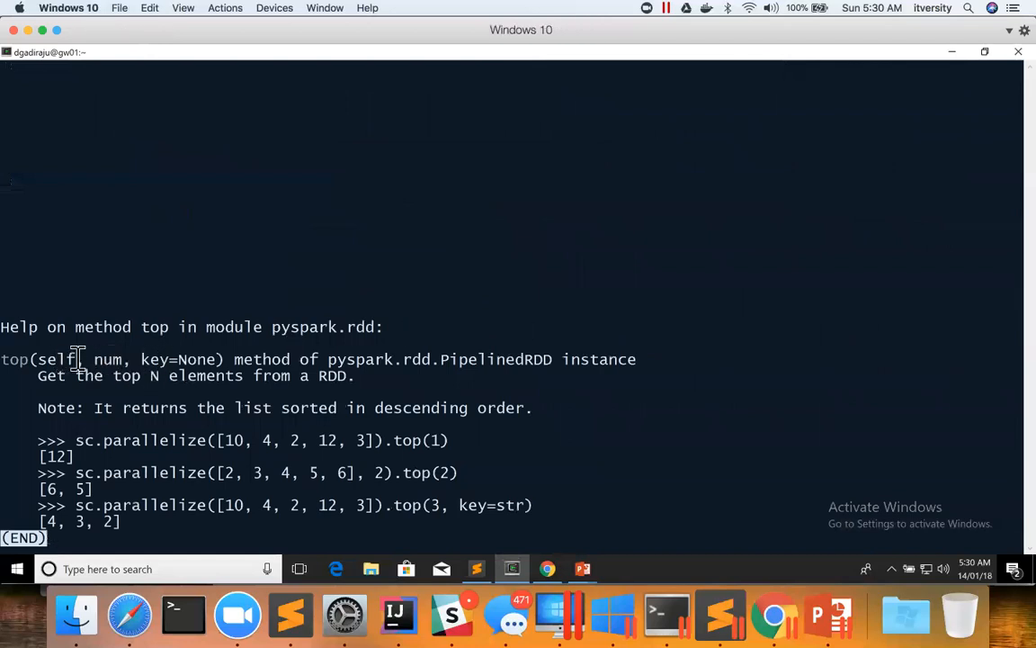
pyautogui.doubleClick(59, 359)
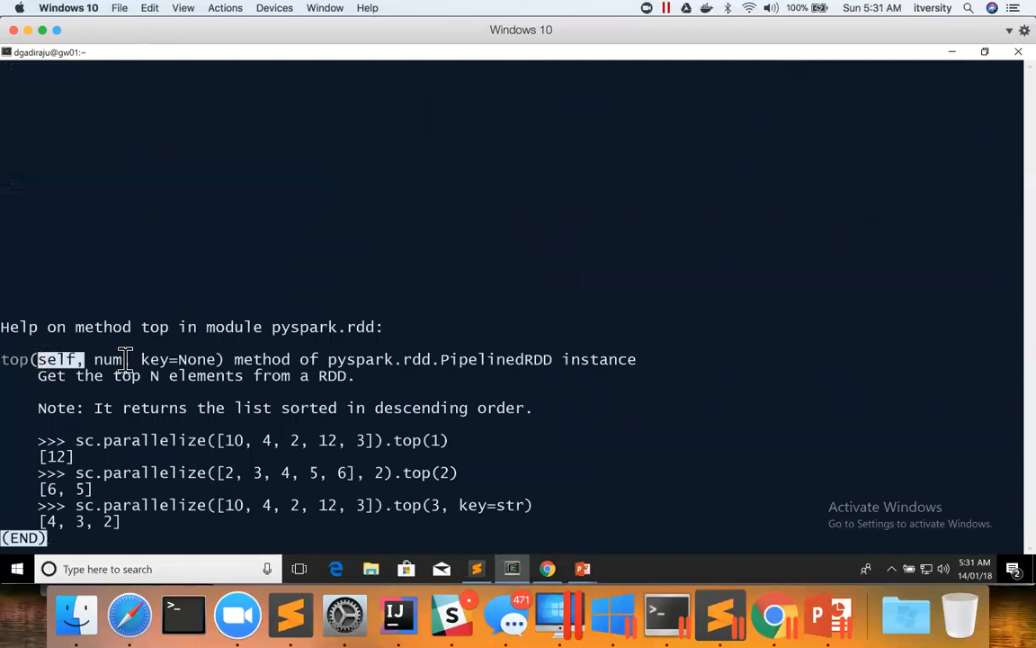
pyautogui.doubleClick(106, 359)
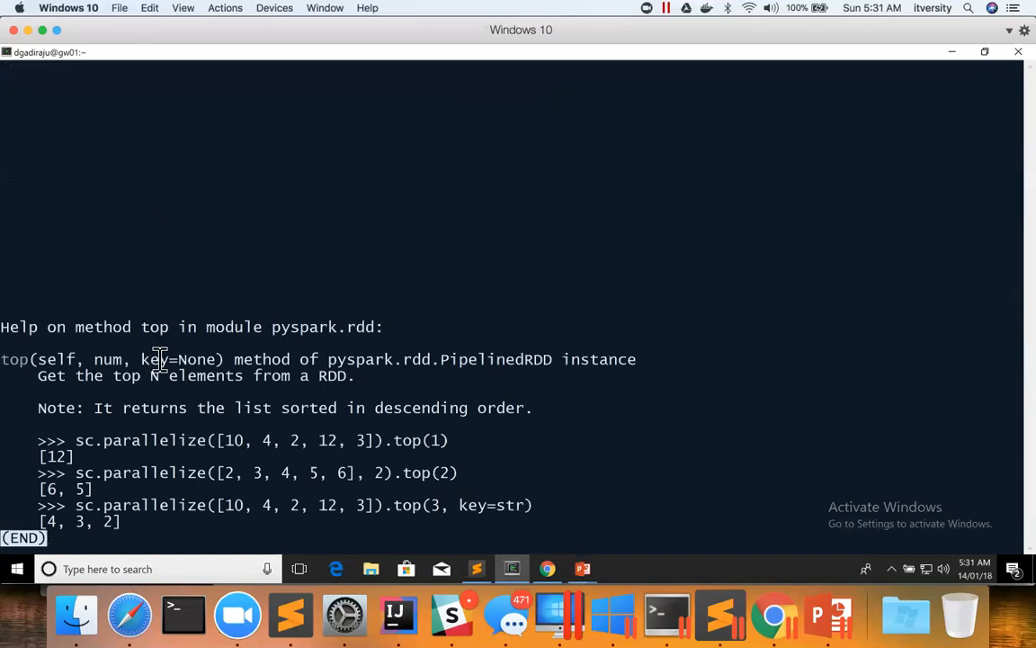
pyautogui.moveTo(179, 359)
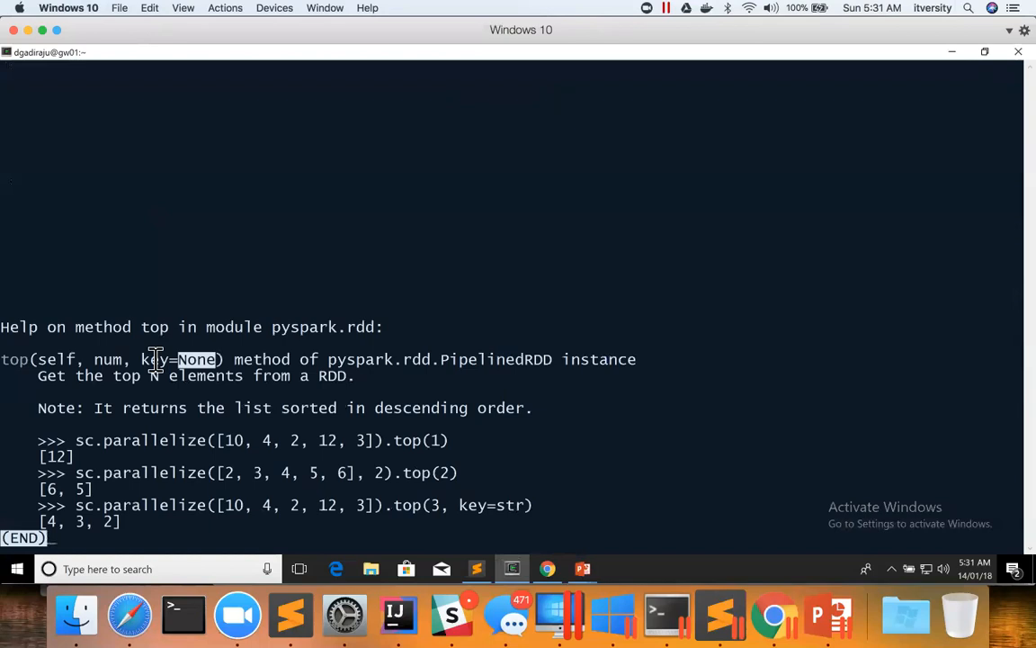
pyautogui.moveTo(193, 353)
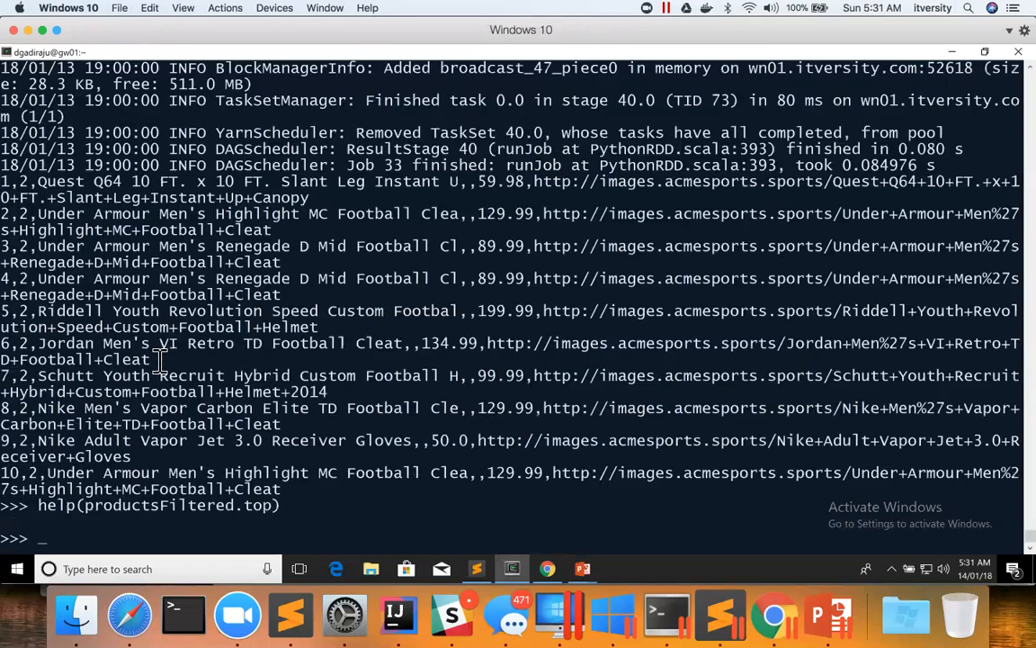
# - Run help(productsFiltered.takeOrdered) and highlight the key argument in its example
pyautogui.write('help(productsFiltered.top)')
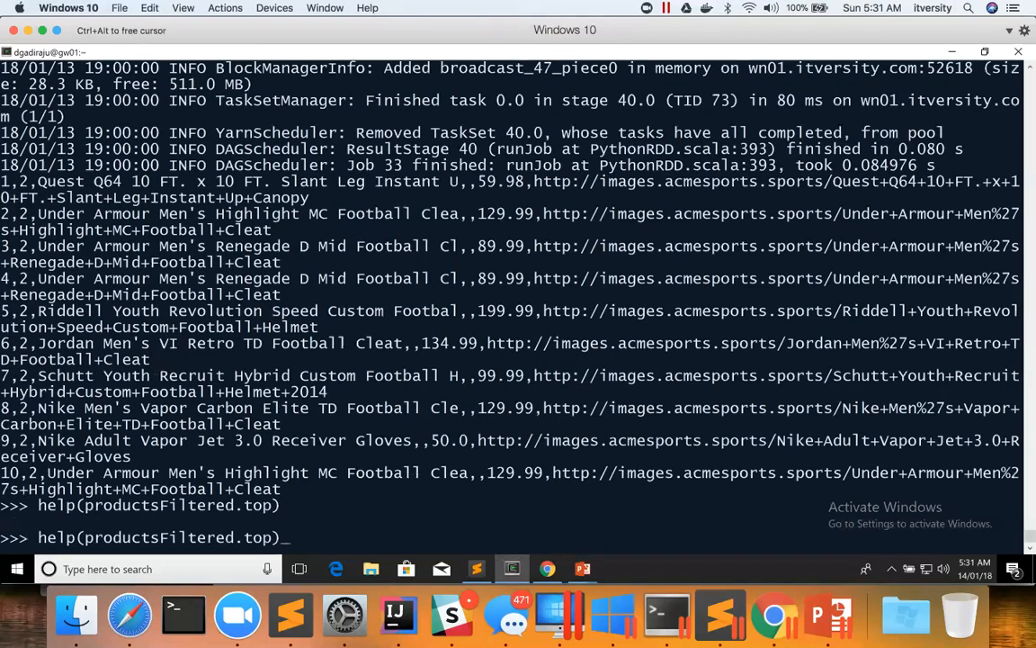
pyautogui.write('ake)')
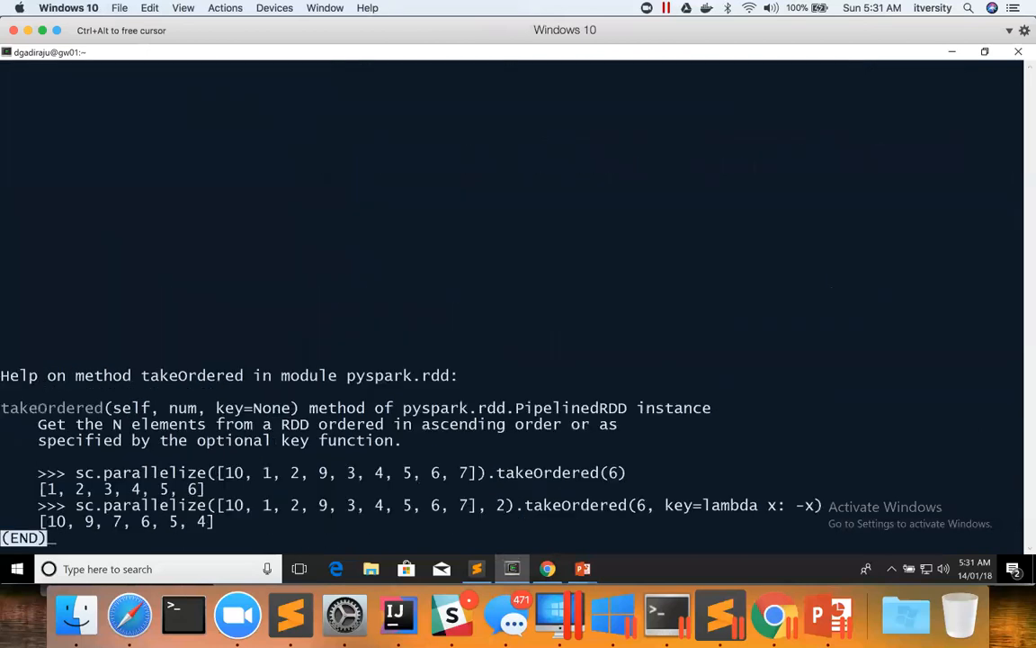
pyautogui.moveTo(664, 502)
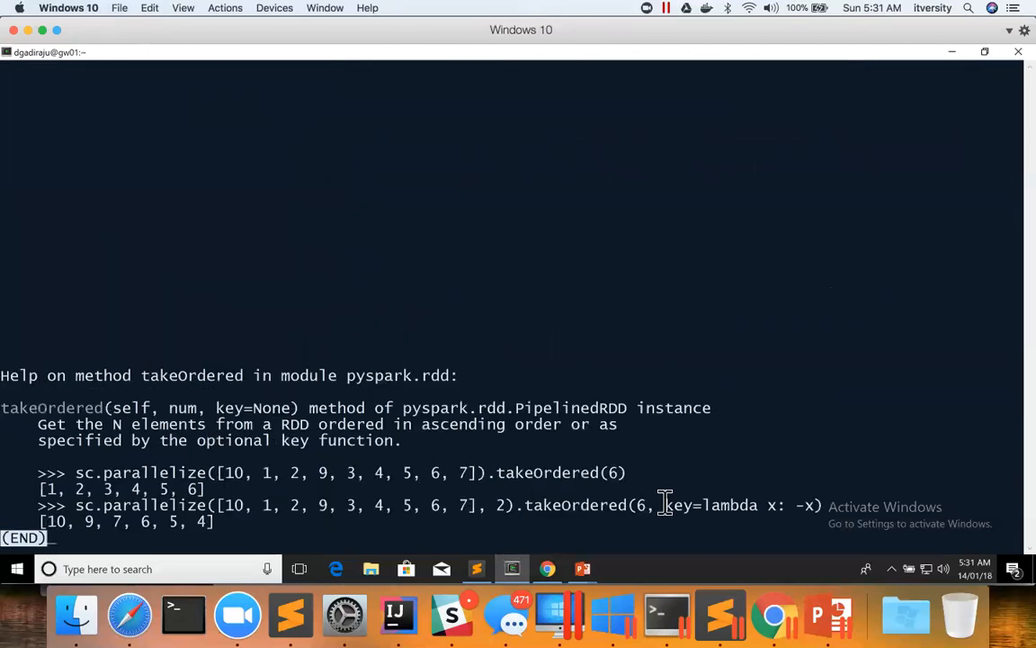
pyautogui.moveTo(565, 473)
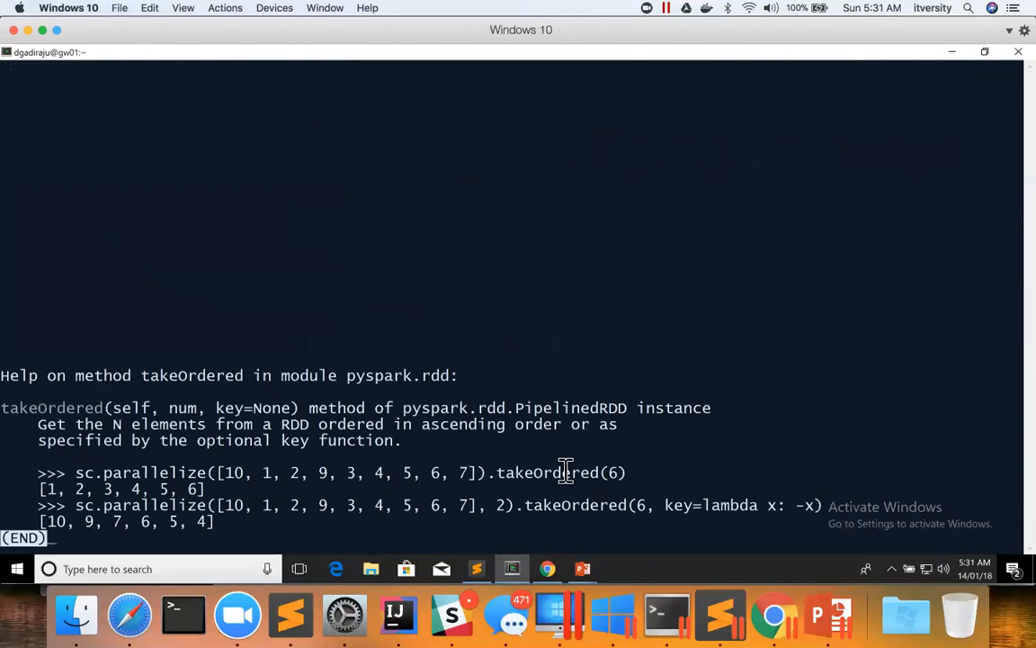
pyautogui.moveTo(679, 513)
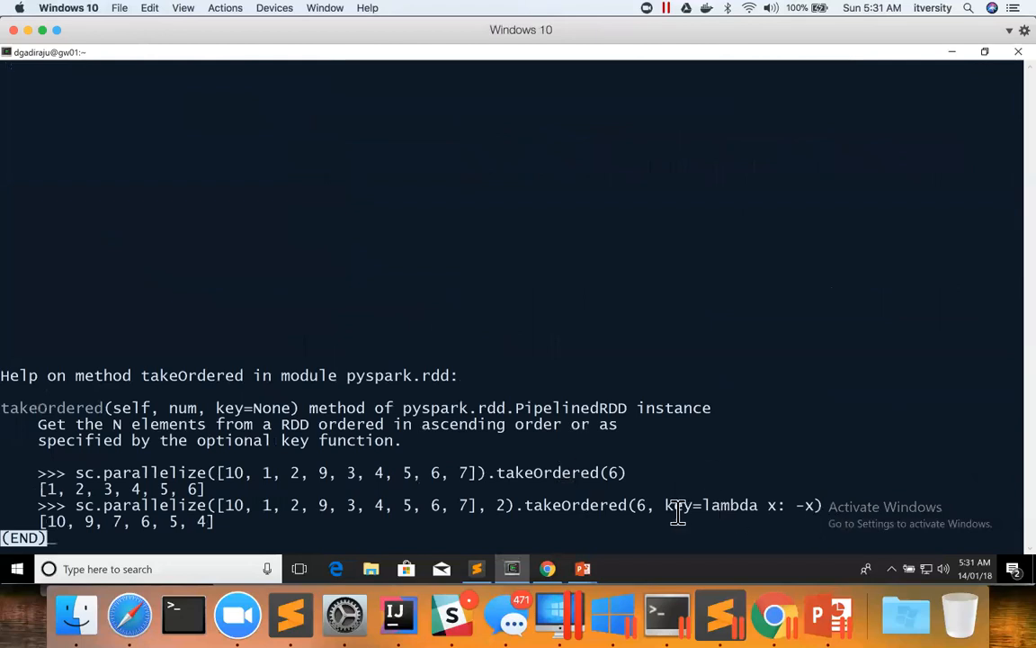
pyautogui.doubleClick(729, 504)
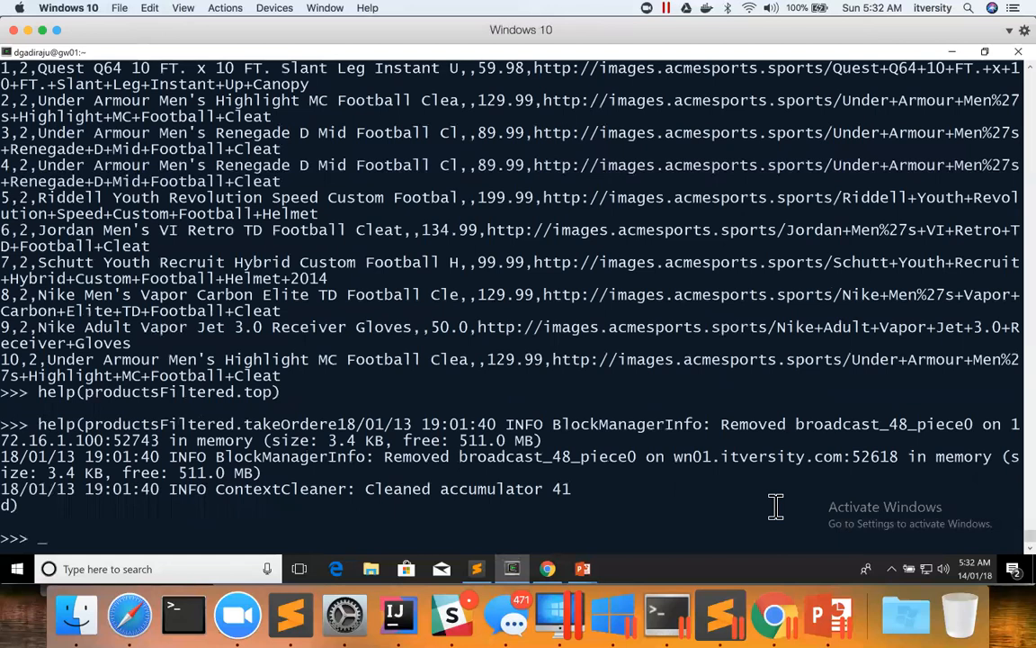
# - Switch to the script and start a new line assigning 'topNProducts ='
pyautogui.click(475, 568)
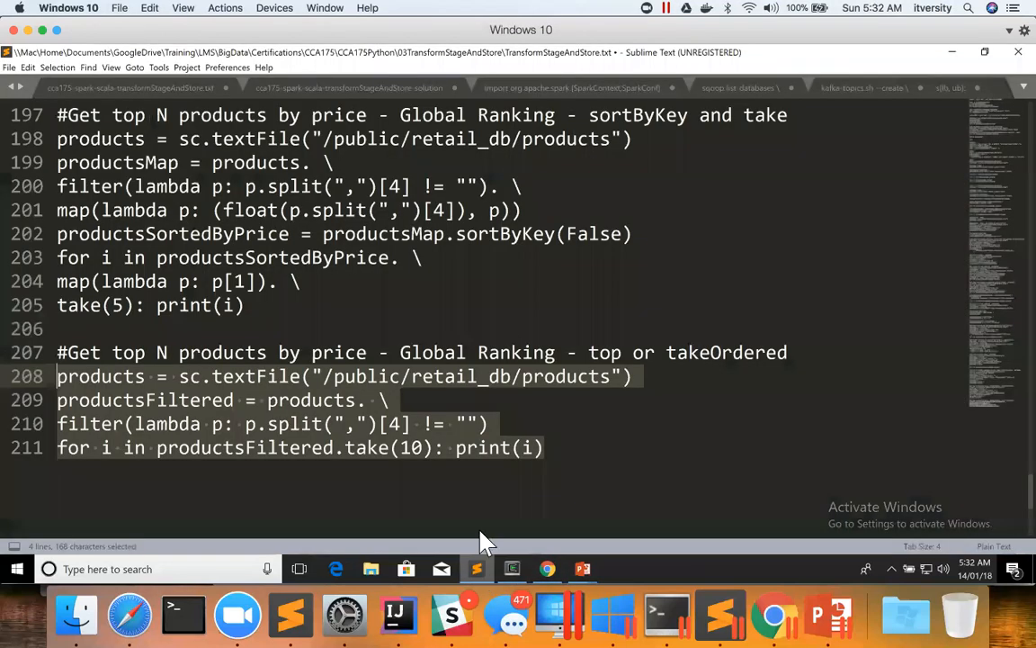
pyautogui.click(564, 447)
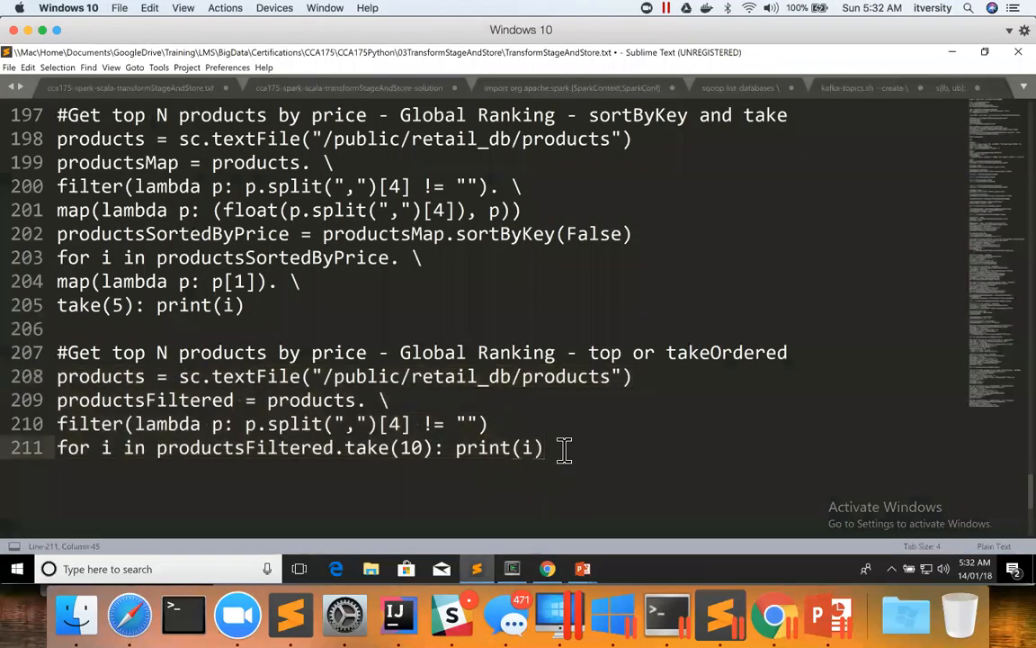
pyautogui.write('produc')
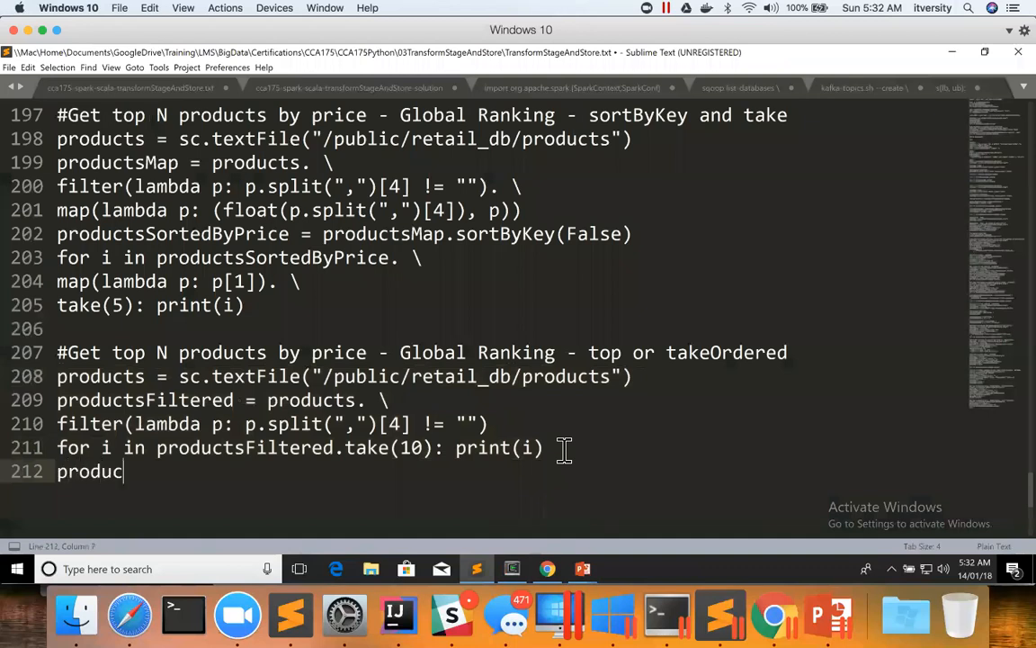
pyautogui.press('BackSpace')
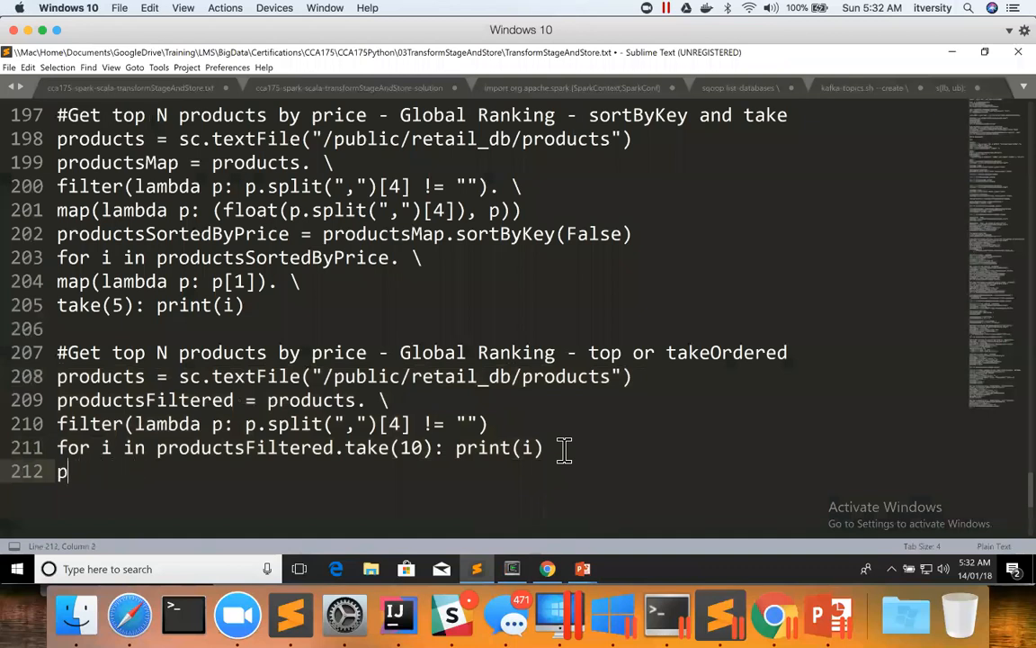
pyautogui.write('opNProduc')
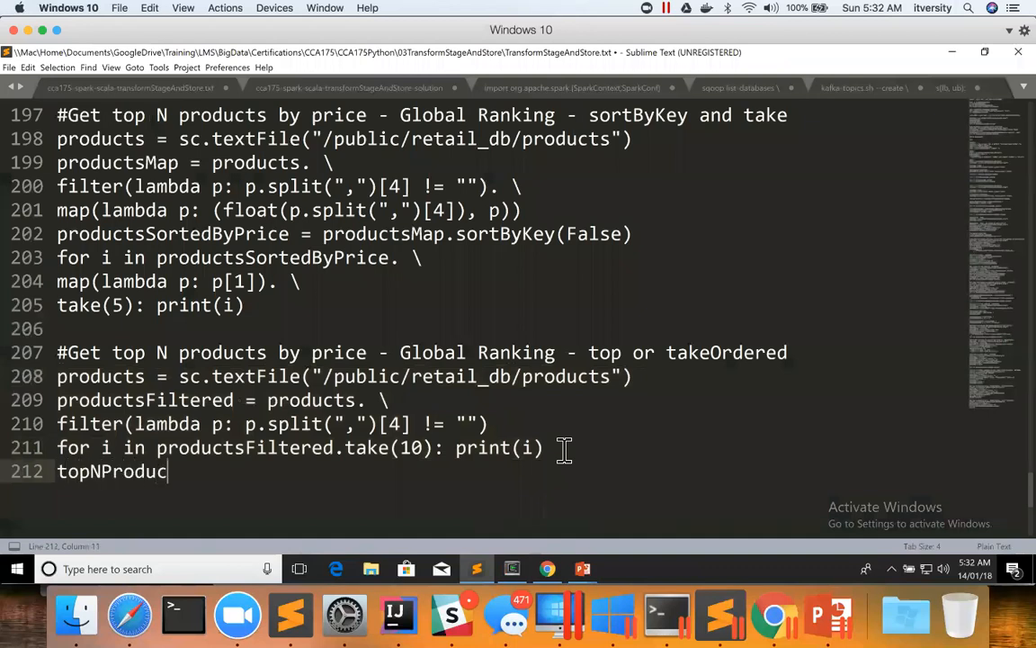
pyautogui.write('ts =')
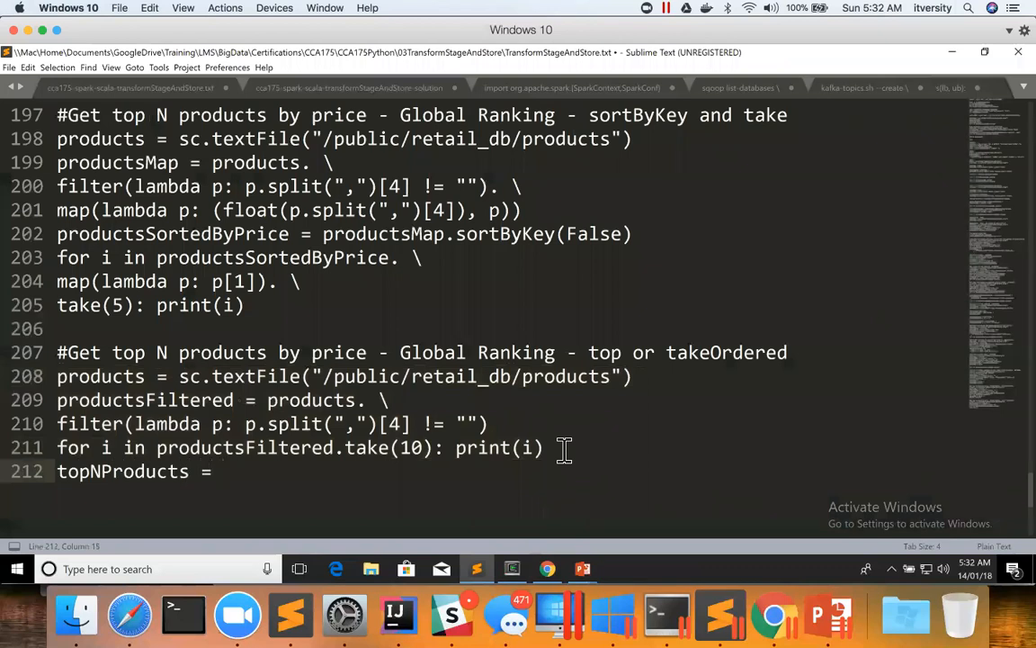
# - Complete it as productsFiltered.top(5, key=lambda k: float(k.split(",")[4]))
pyautogui.write('productsFilte')
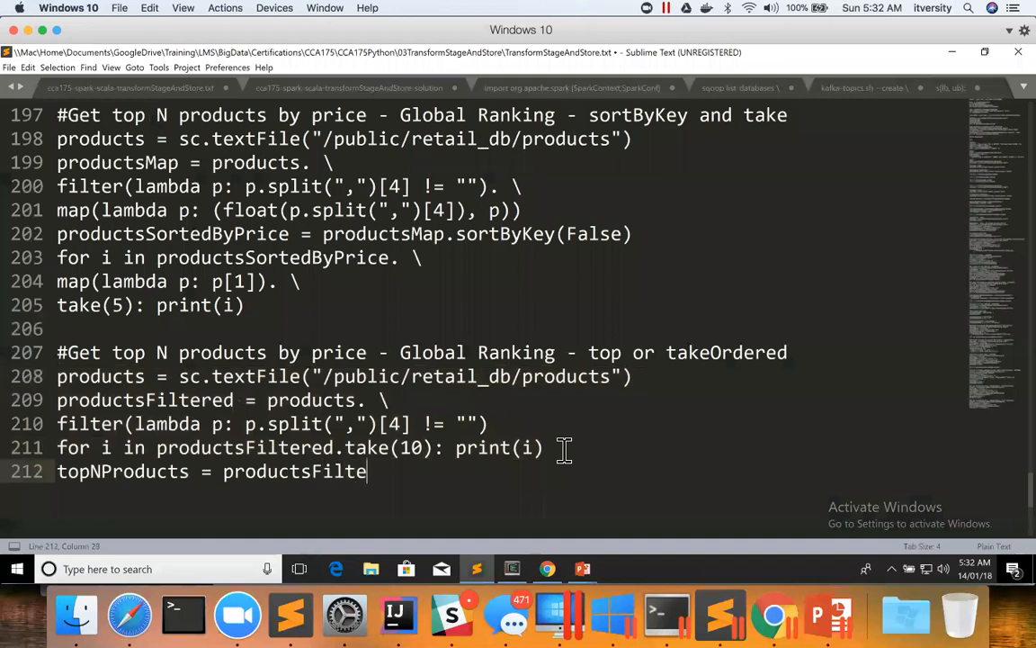
pyautogui.write('red.top()')
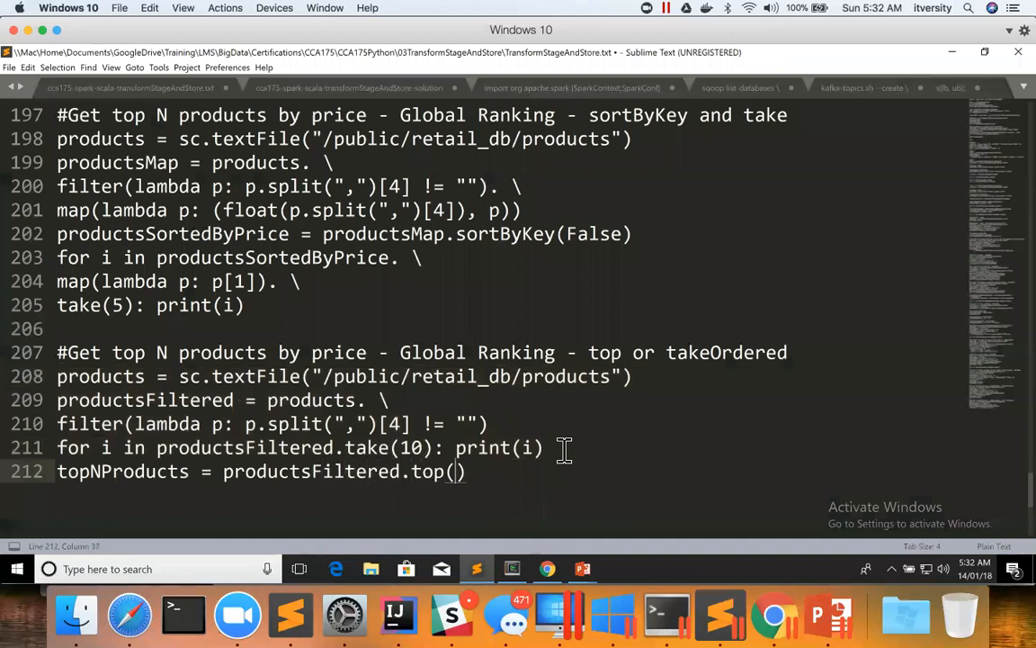
pyautogui.write('5,')
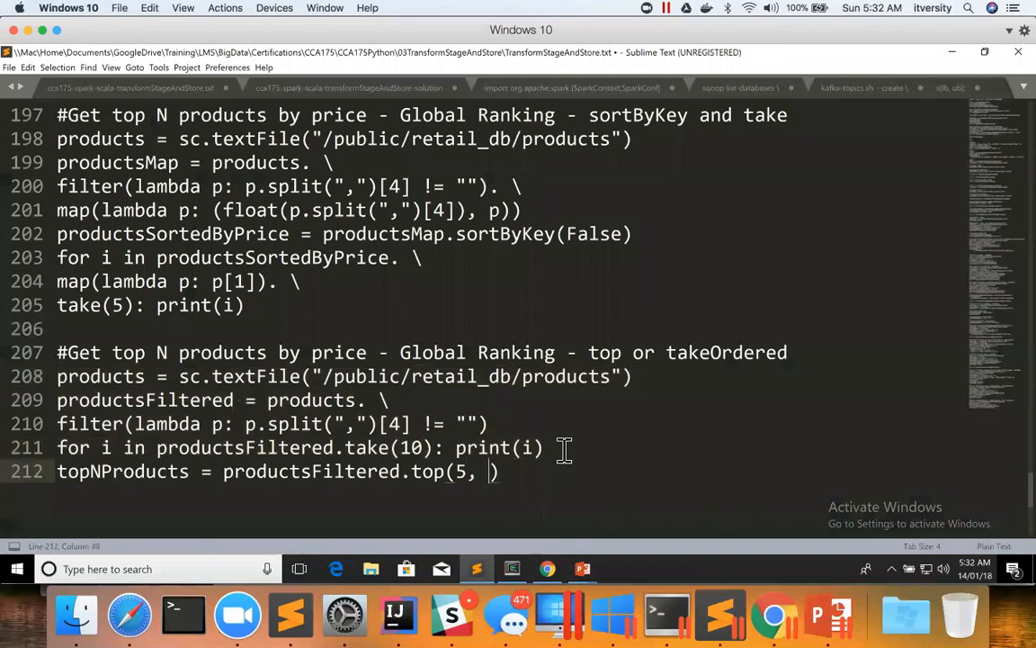
pyautogui.write('key=')
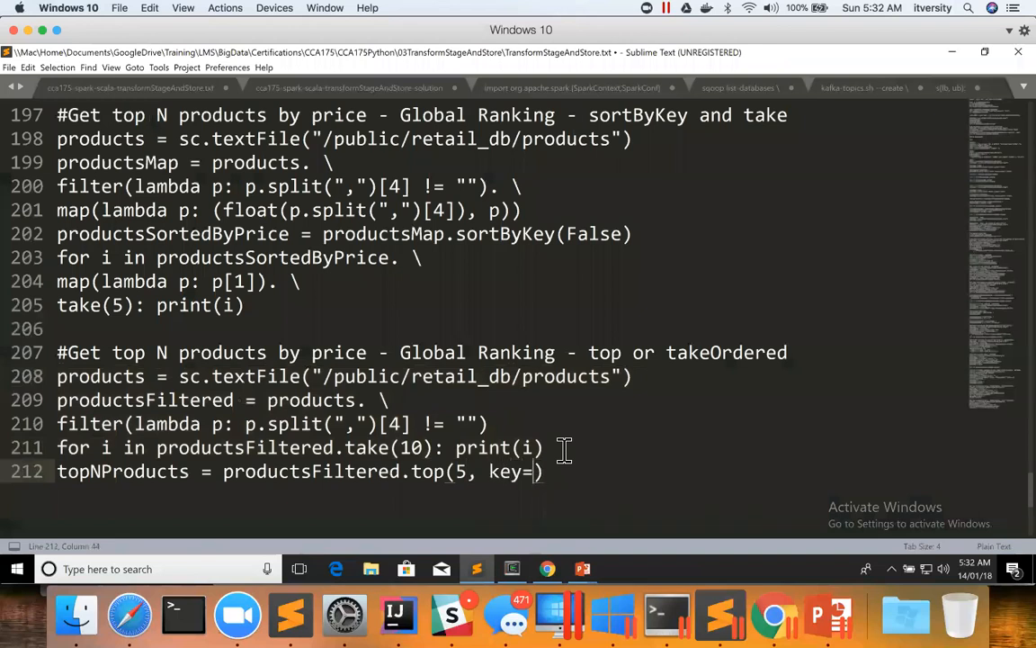
pyautogui.write('lamb')
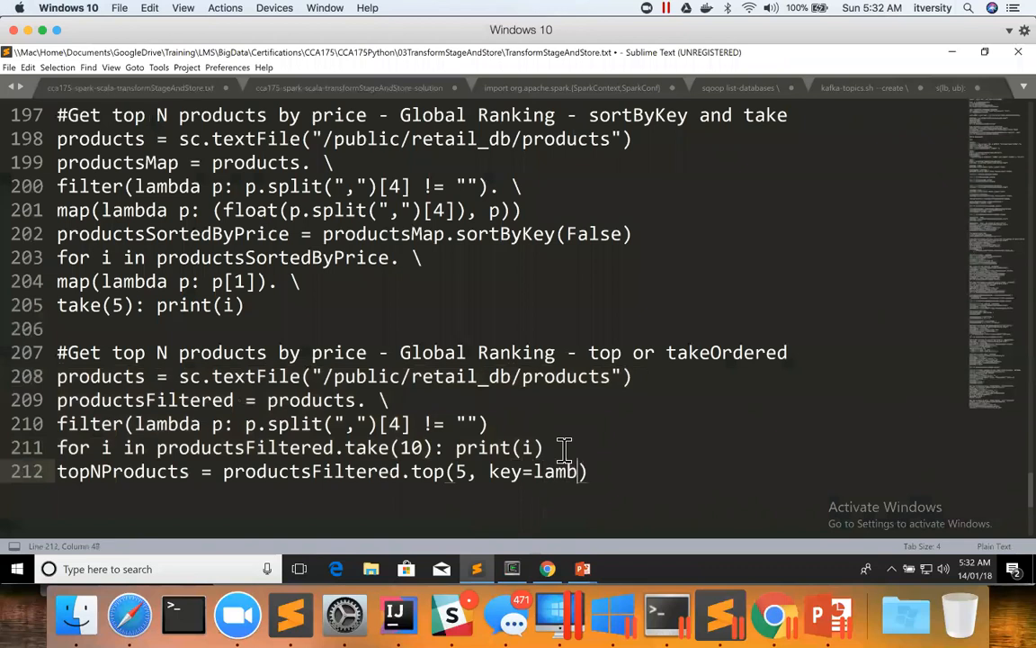
pyautogui.write('da')
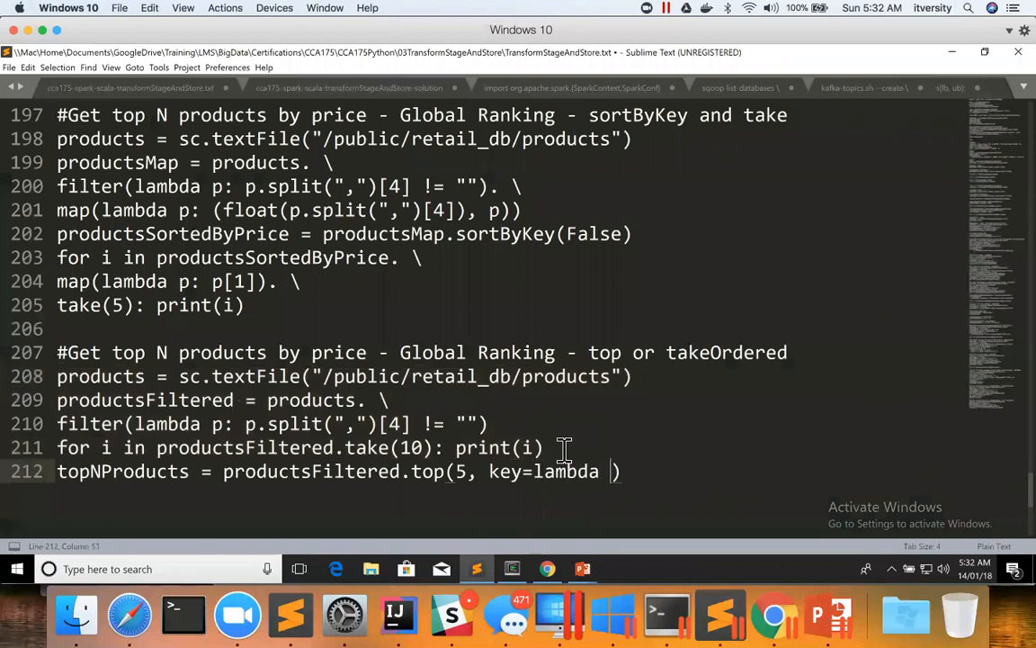
pyautogui.write('k:')
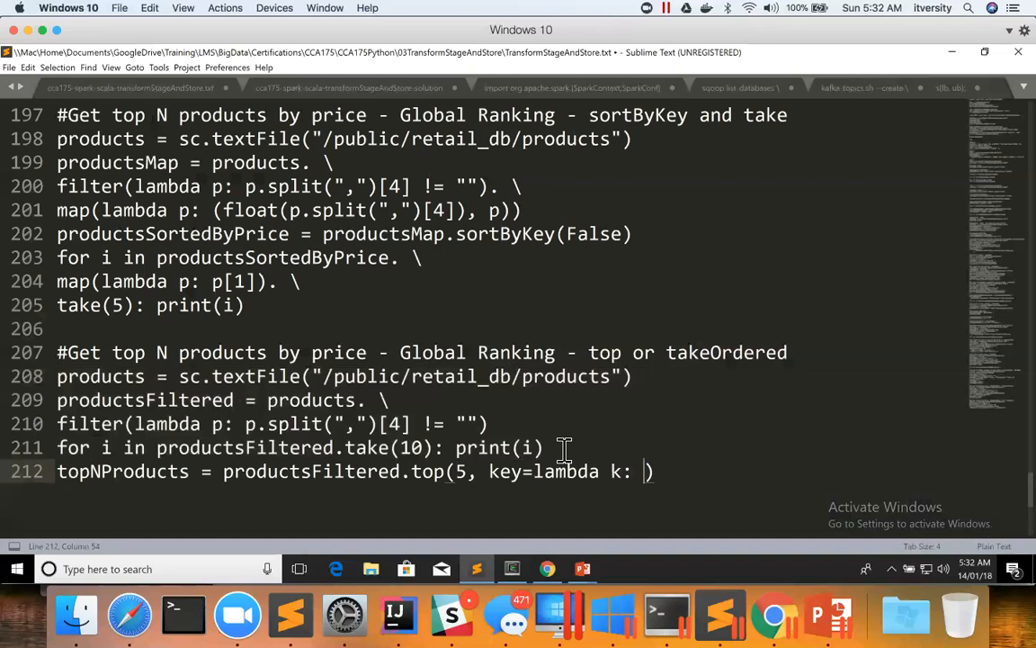
pyautogui.write('float(k.split(",')
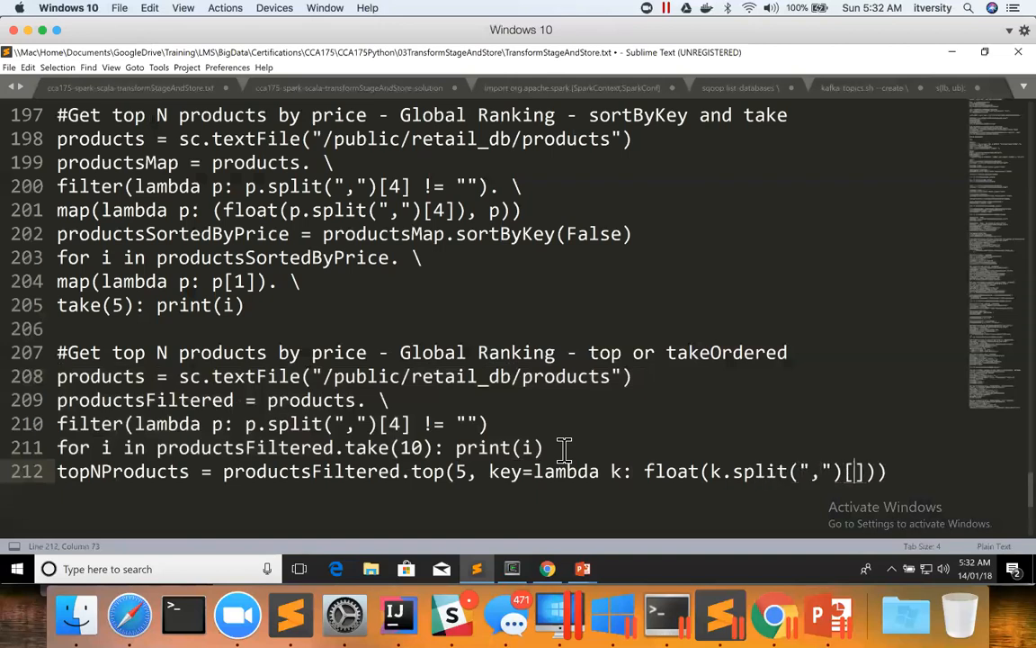
pyautogui.write('4')
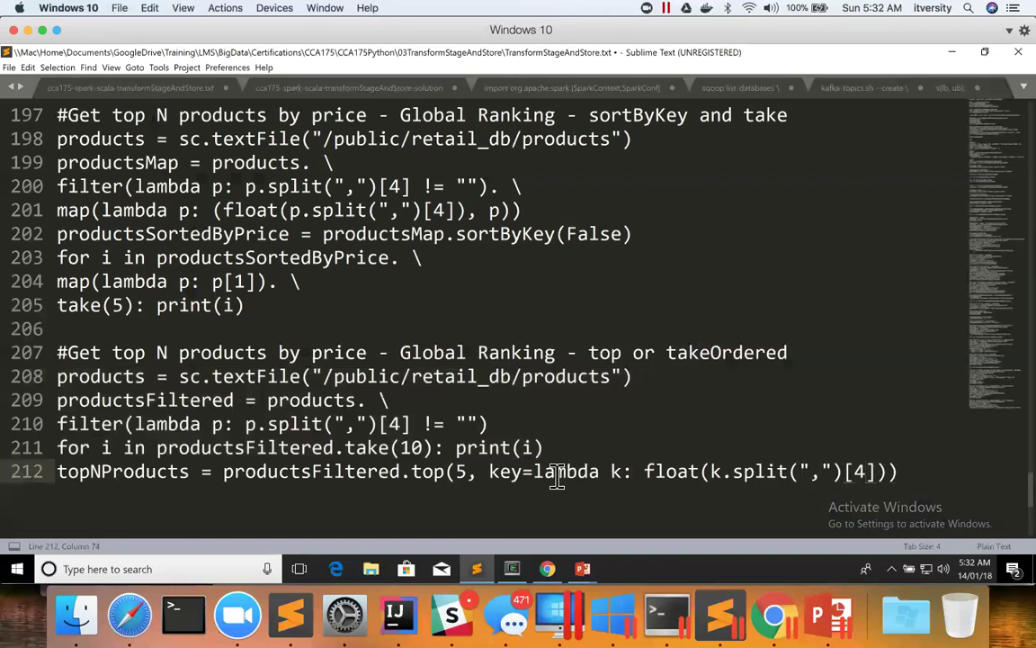
pyautogui.moveTo(440, 471)
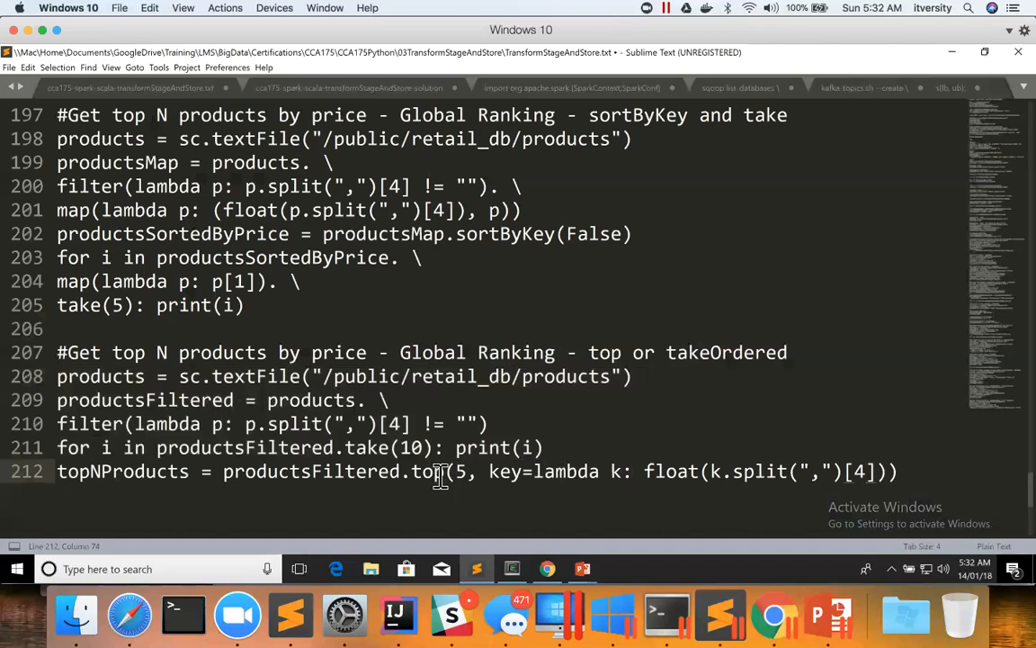
pyautogui.moveTo(645, 471)
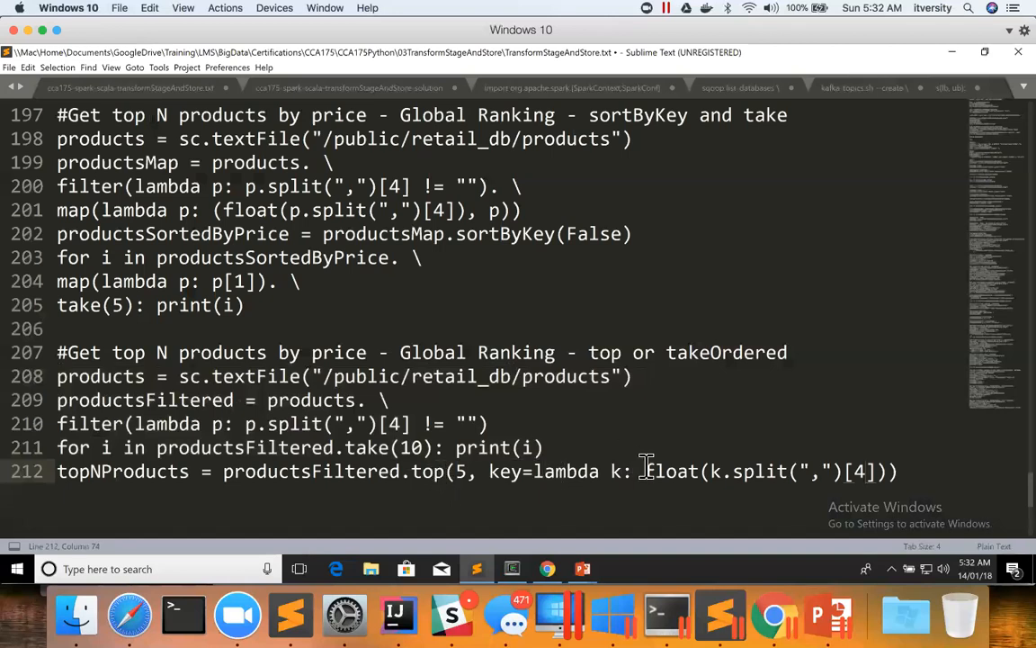
pyautogui.doubleClick(425, 471)
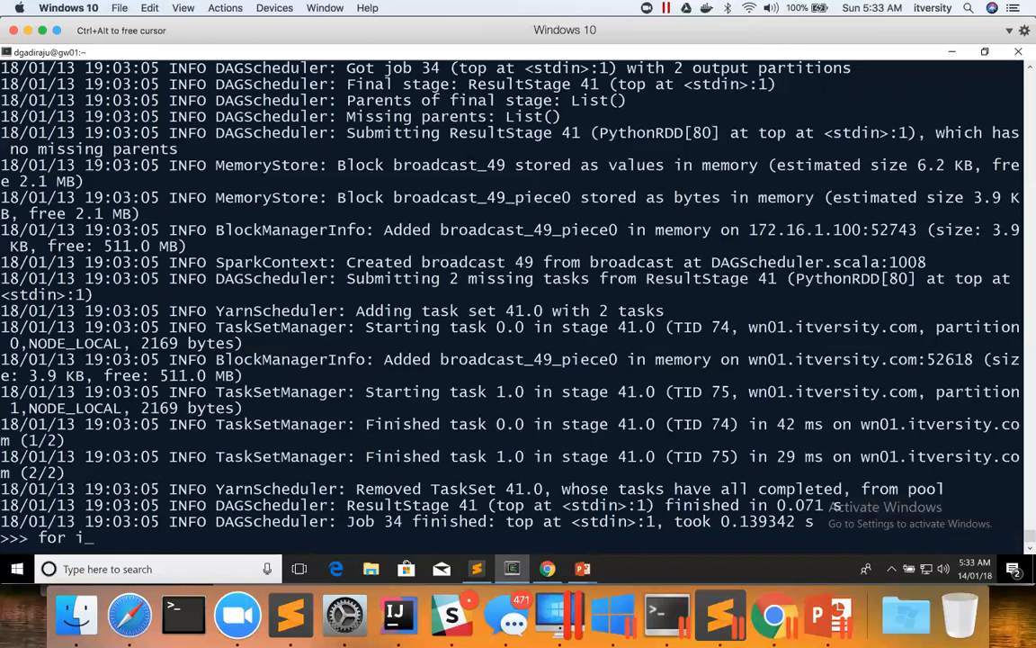
# - Run 'for i in topNProducts: print(i)' to print the five priciest products
pyautogui.write('in top')
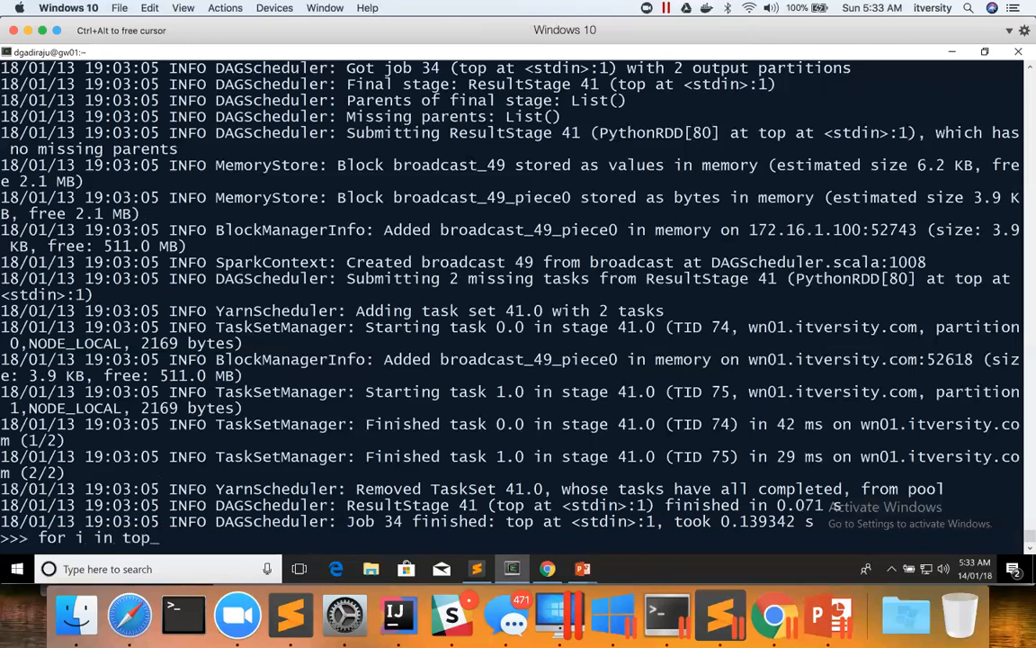
pyautogui.write('NProducts: p')
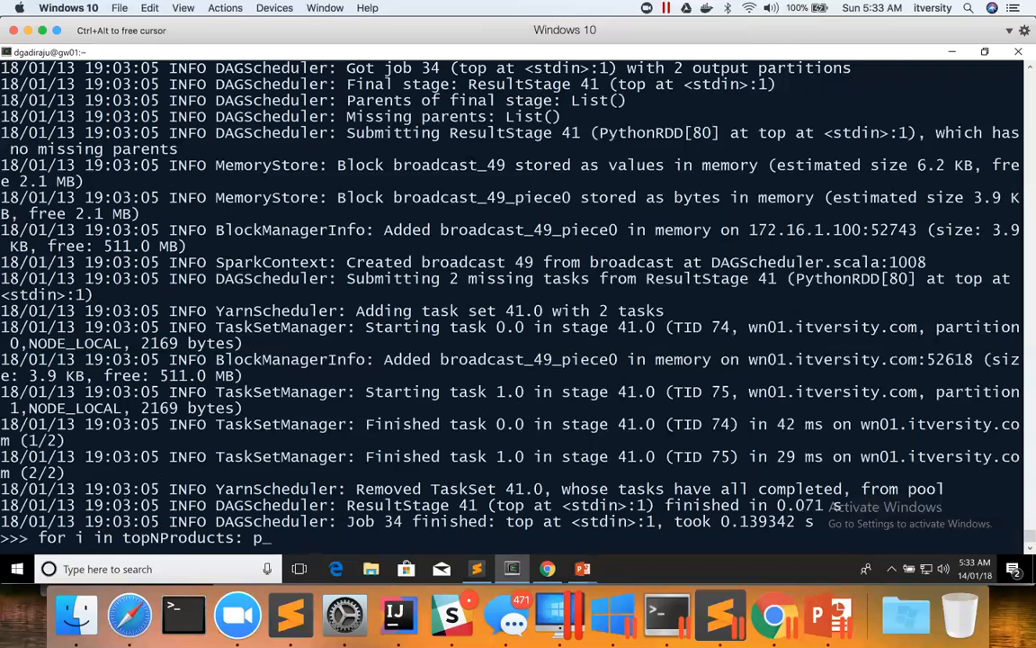
pyautogui.write('rint(i)')
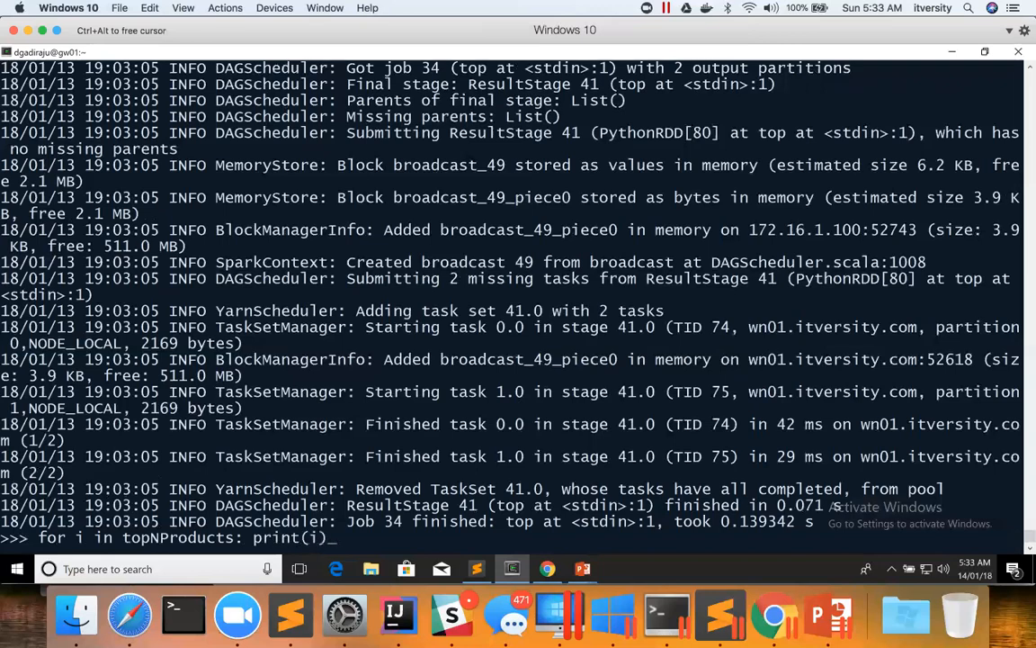
pyautogui.press('Return')
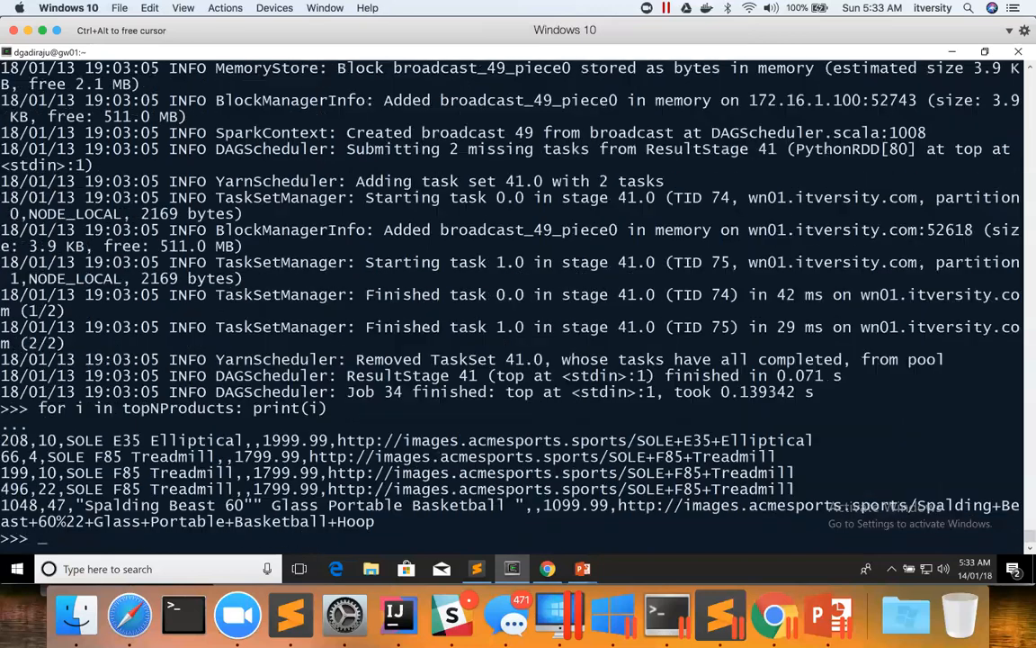
pyautogui.moveTo(313, 440)
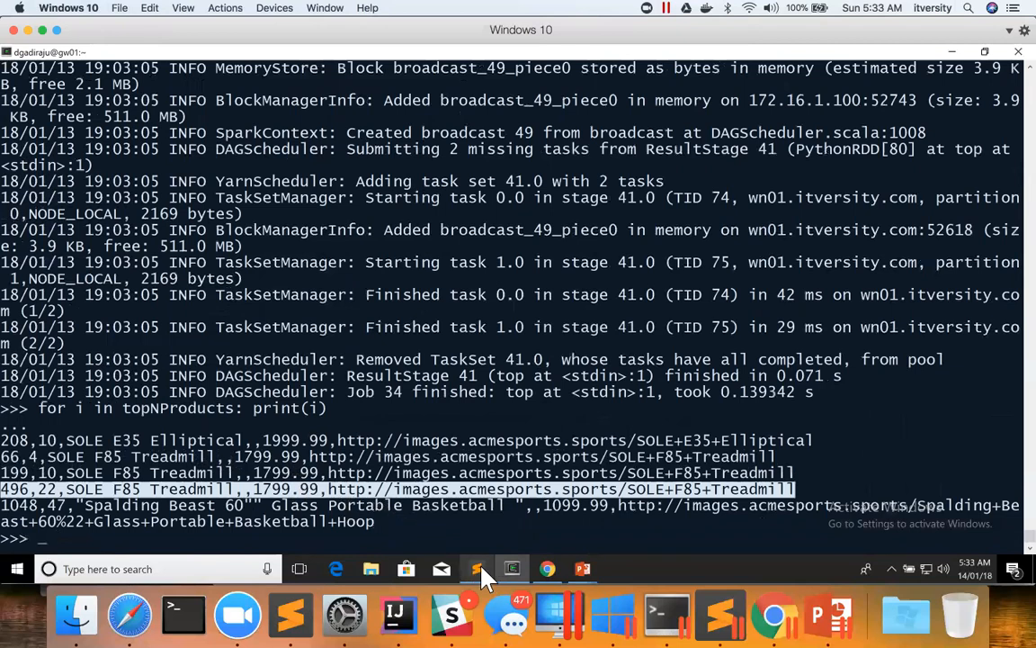
pyautogui.moveTo(477, 568)
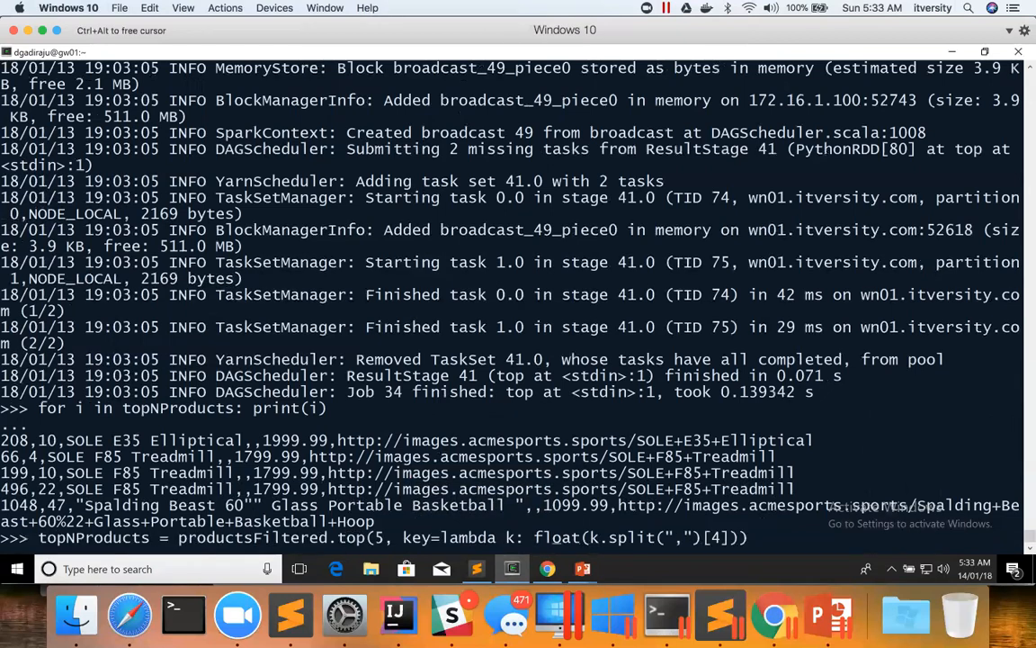
# - Recompute topNProducts with takeOrdered and a negated price key, then print the results
pyautogui.write('-')
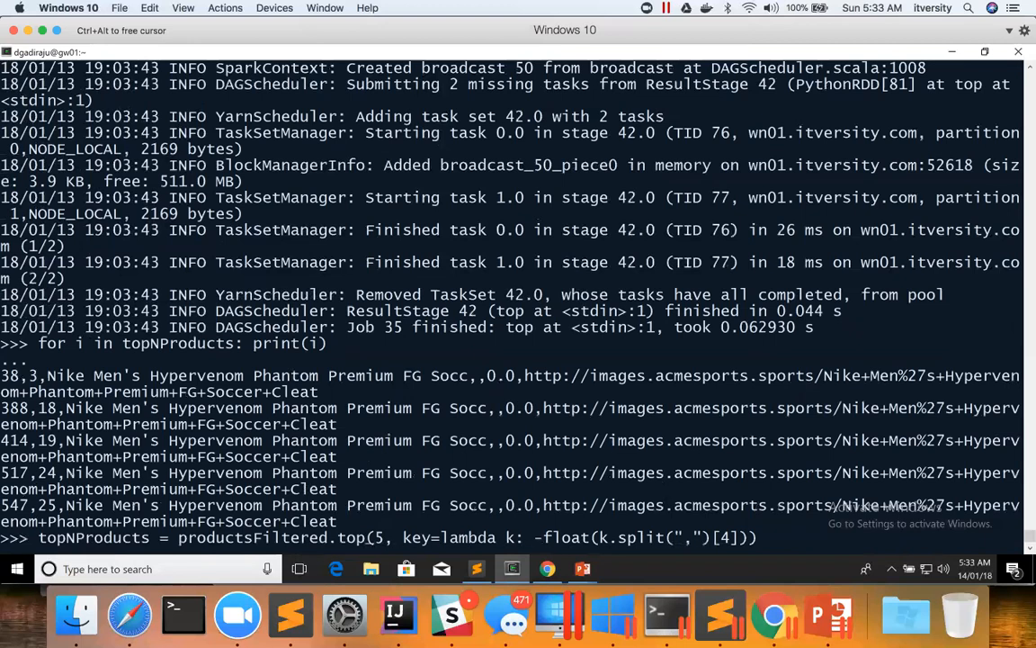
pyautogui.write('takeOrde')
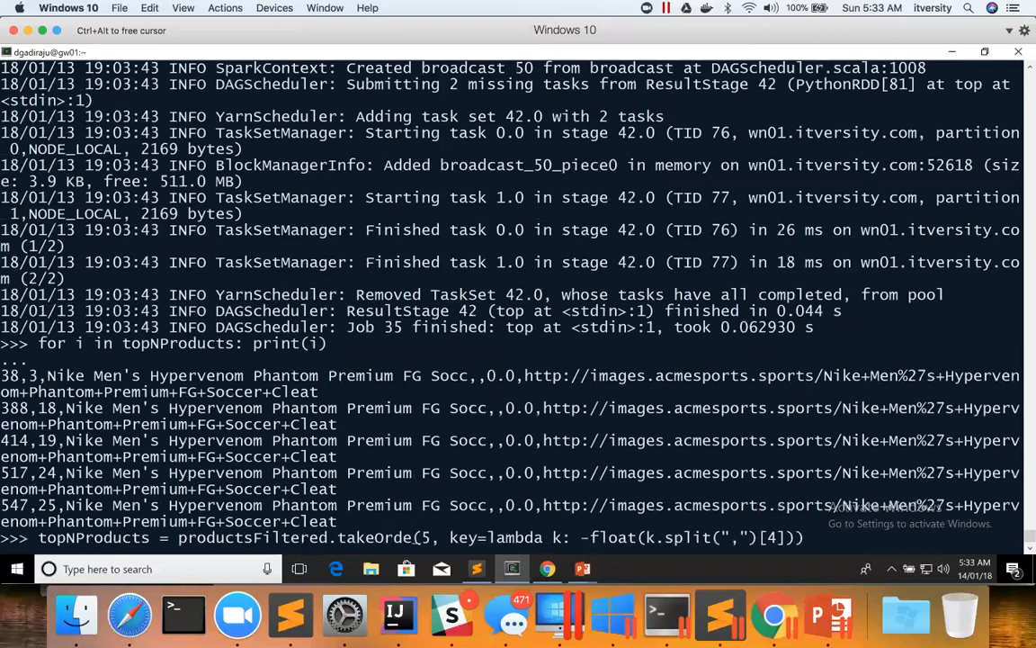
pyautogui.press('Return')
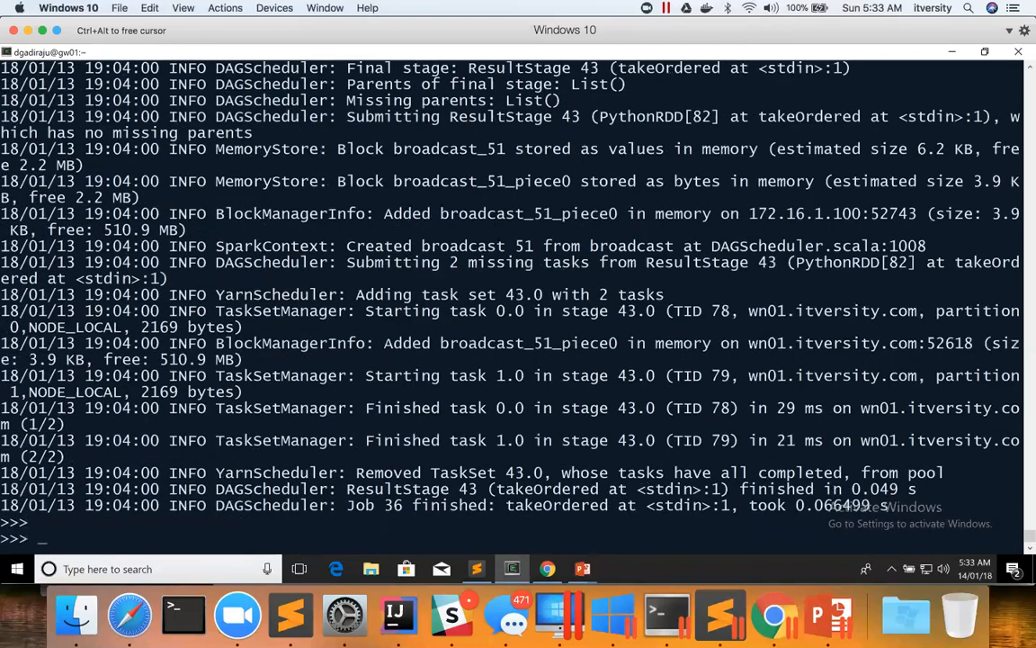
pyautogui.write('for i in topNProducts: print(i)')
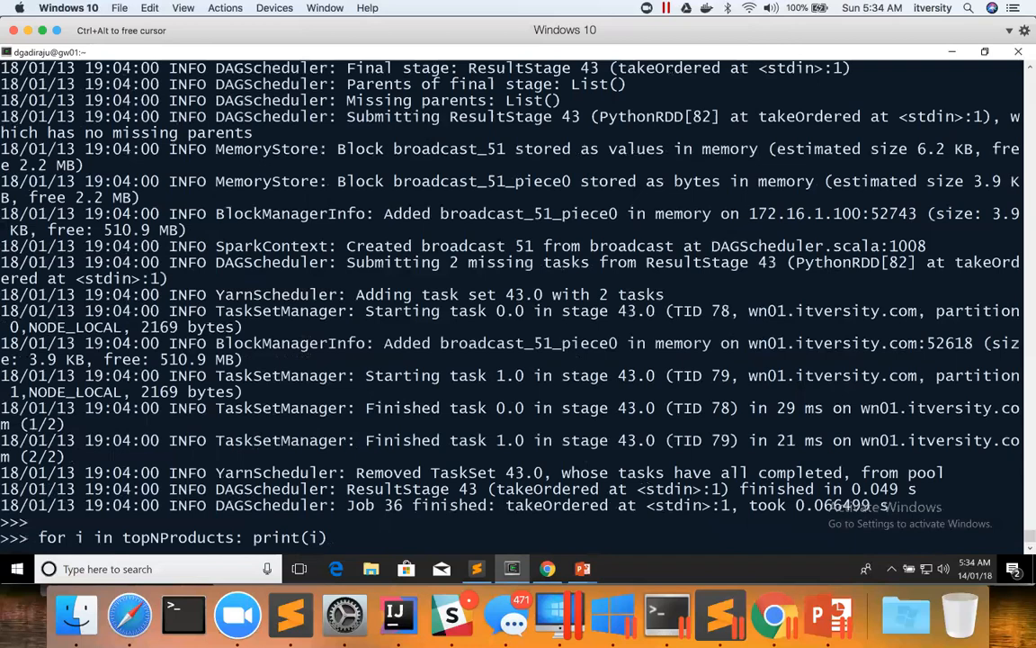
pyautogui.press('Return')
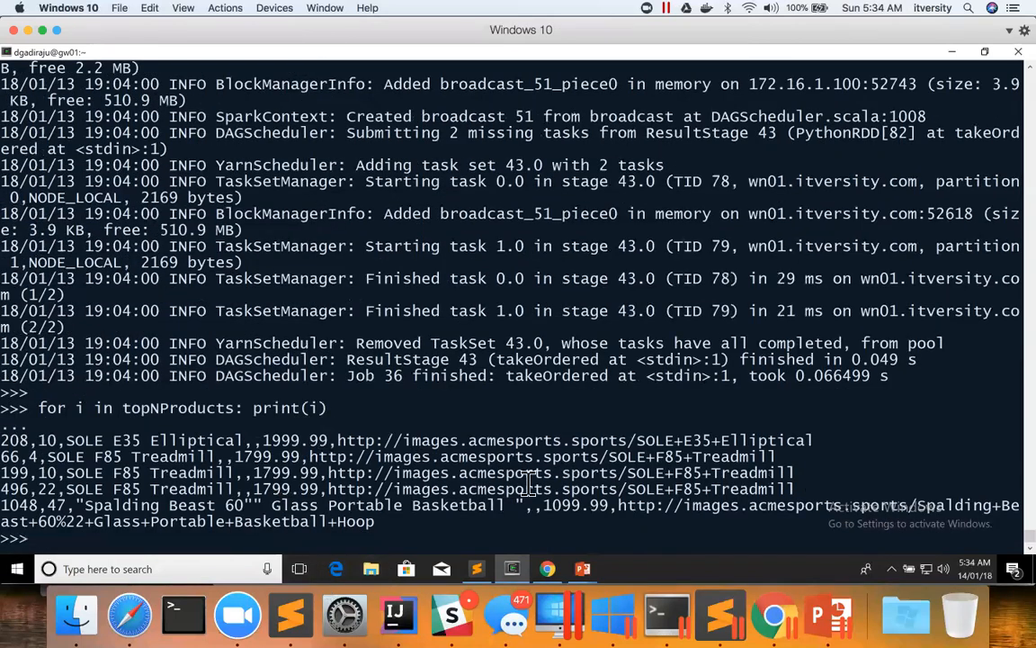
pyautogui.moveTo(477, 569)
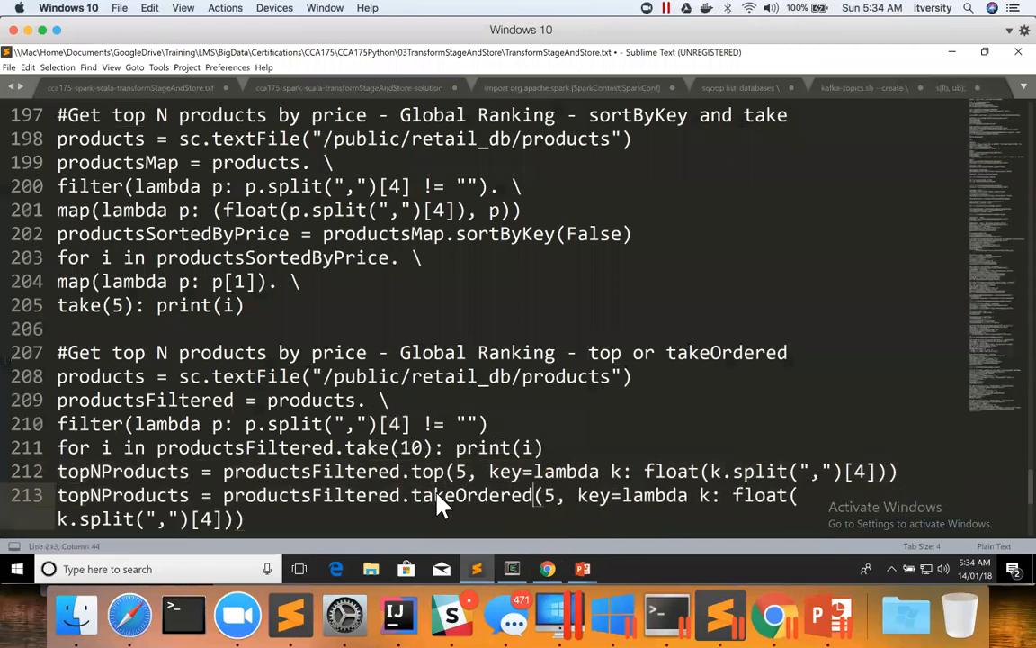
# - Split the takeOrdered line after productsFiltered and add a topNProducts print loop
pyautogui.click(427, 494)
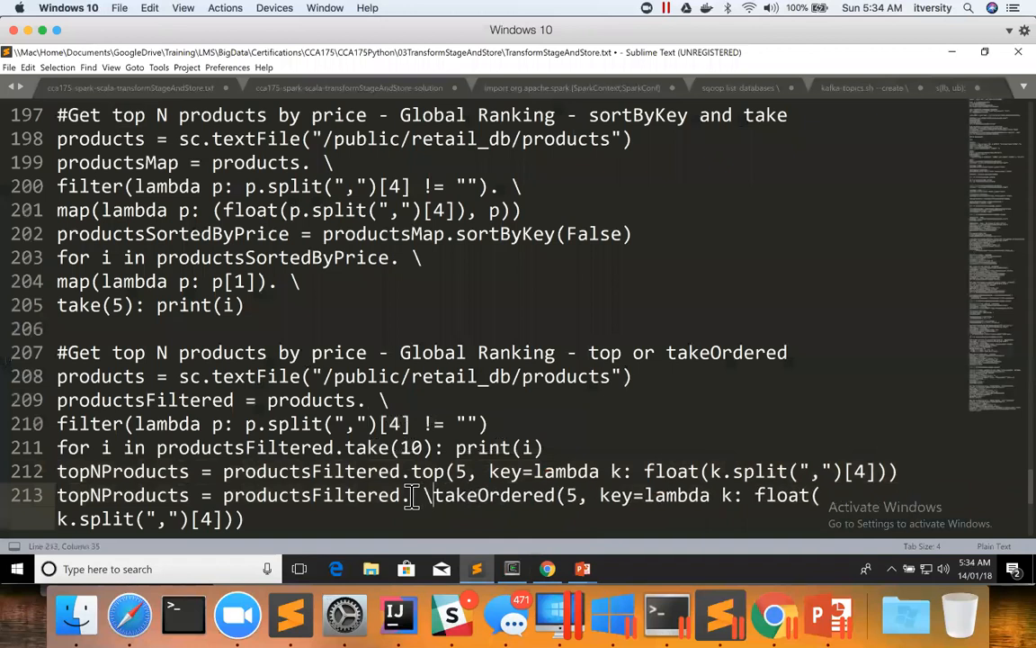
pyautogui.write('-')
pyautogui.press('Return')
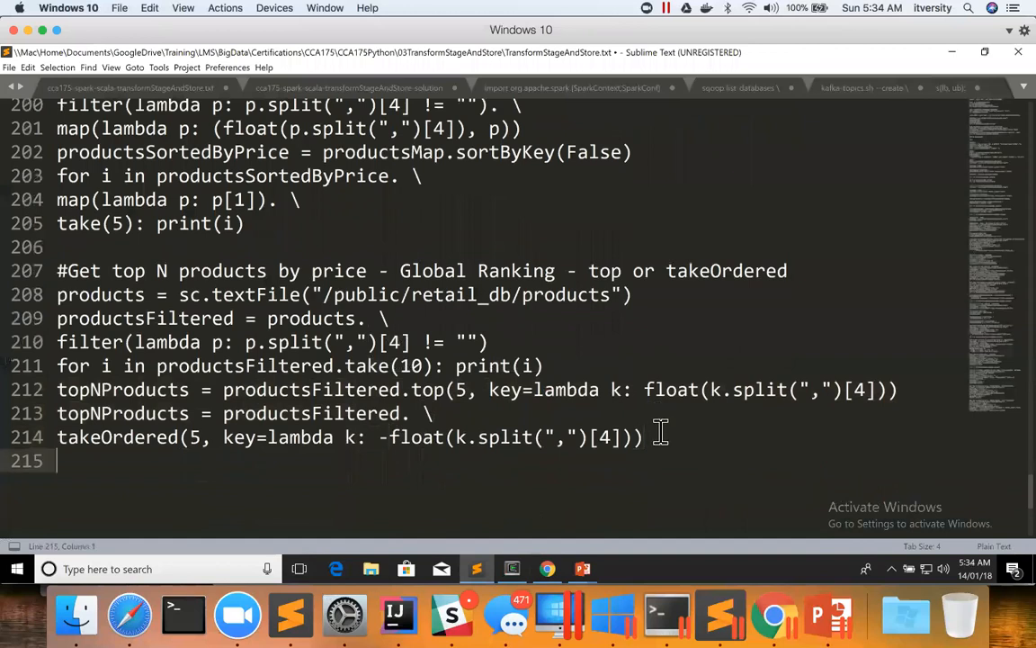
pyautogui.write('for i in')
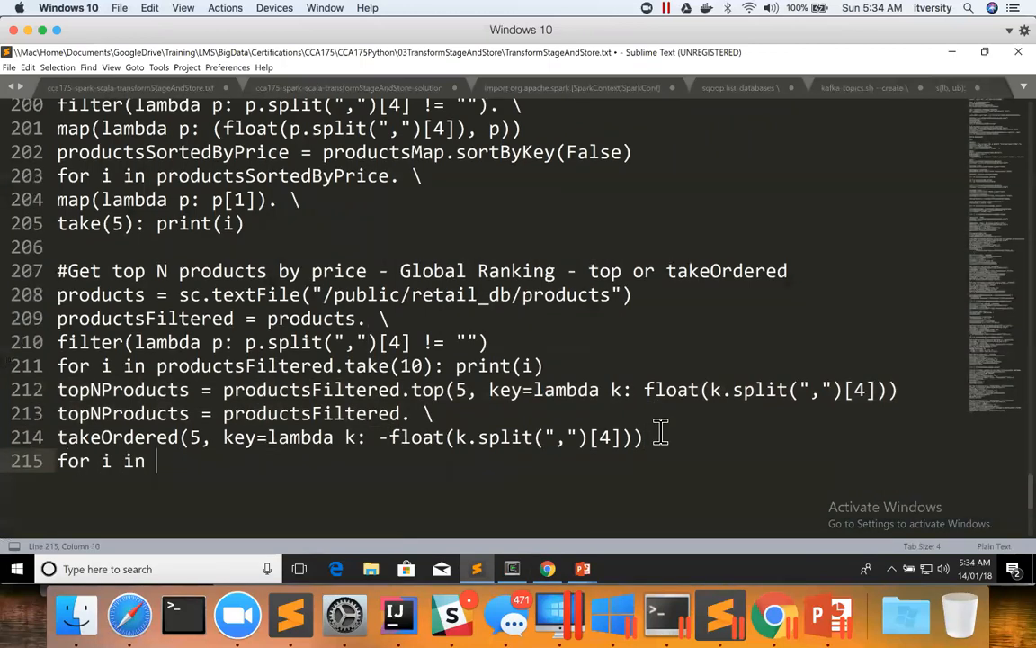
pyautogui.write('topNPo')
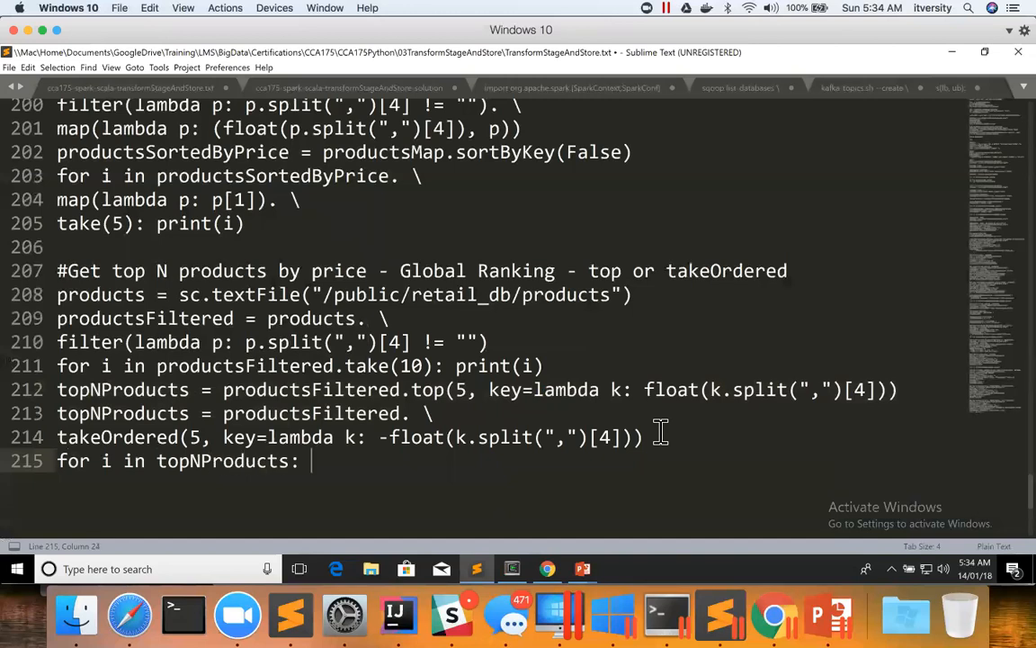
pyautogui.write('print(i)')
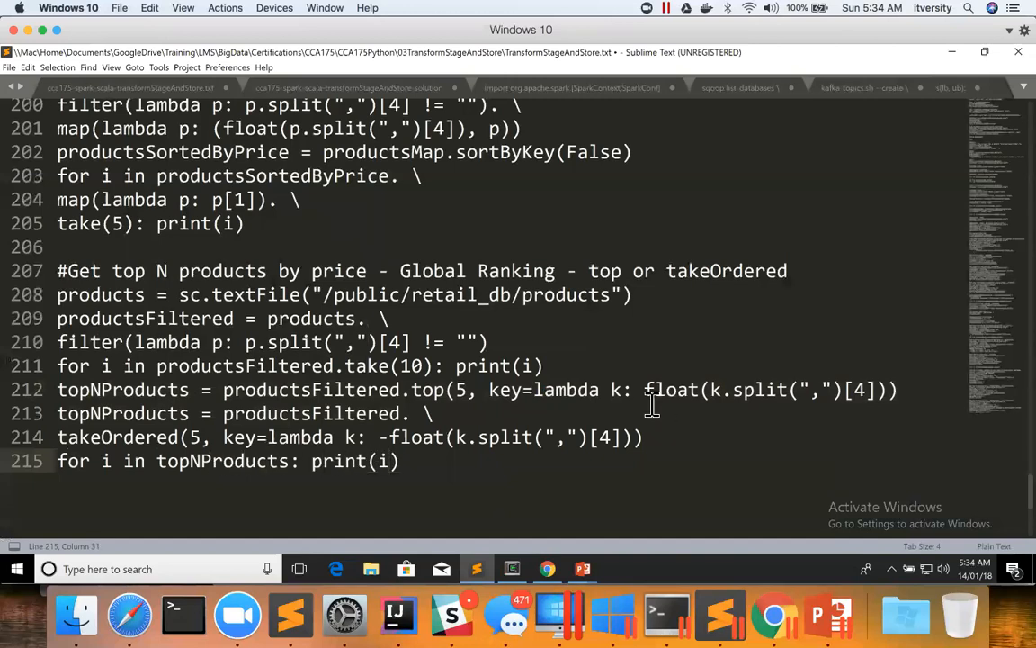
pyautogui.moveTo(591, 421)
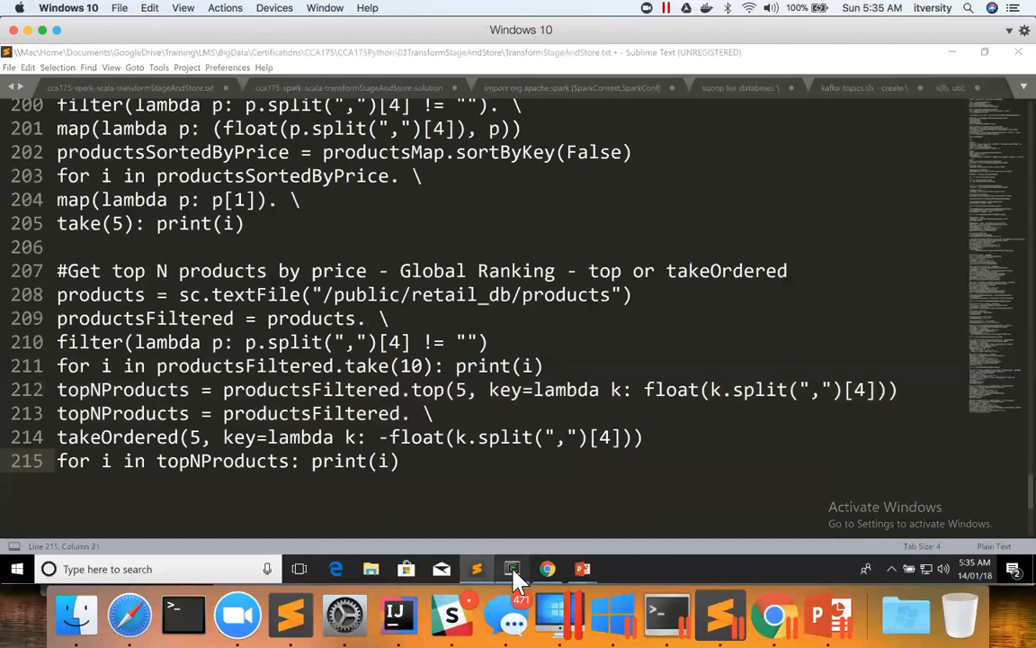
# - Switch back to the PySpark shell from the taskbar
pyautogui.click(512, 569)
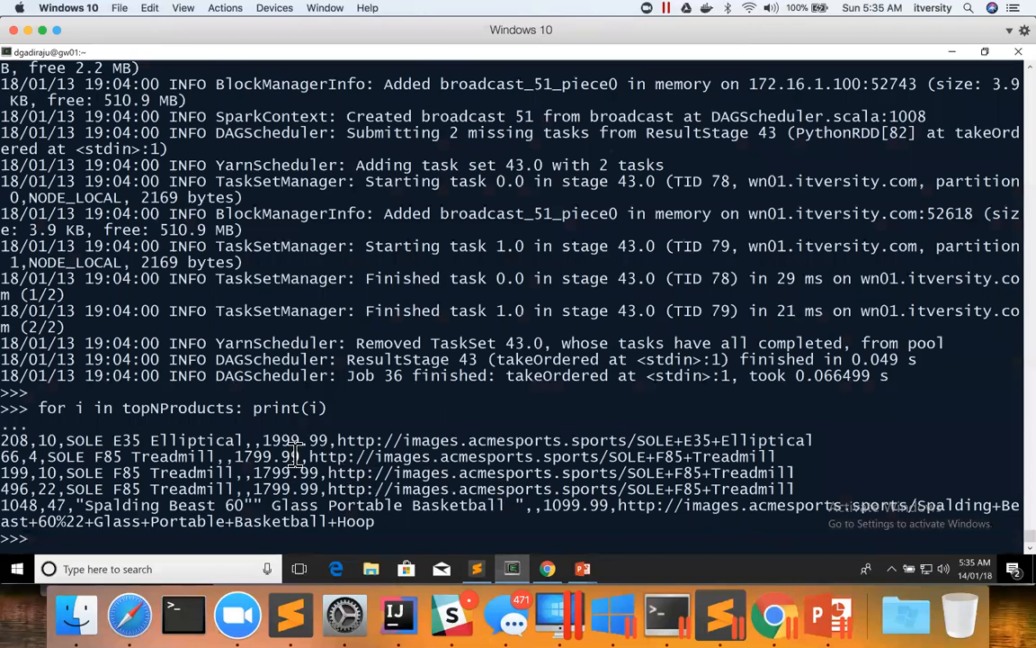